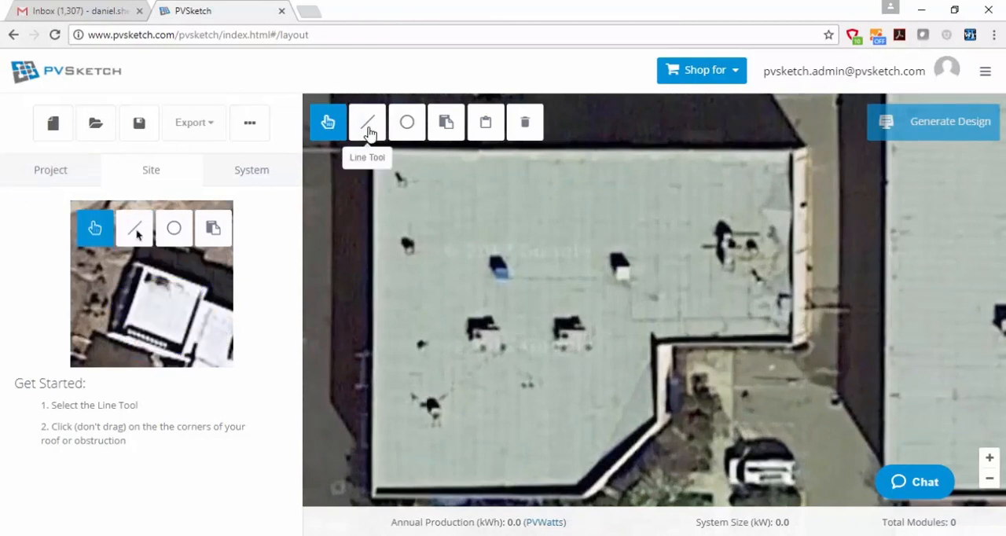
- Trace the L-shaped Roof 1 outline corners and start a circular obstruction over the vent
{"action": "left_click", "coordinate": [367, 121]}
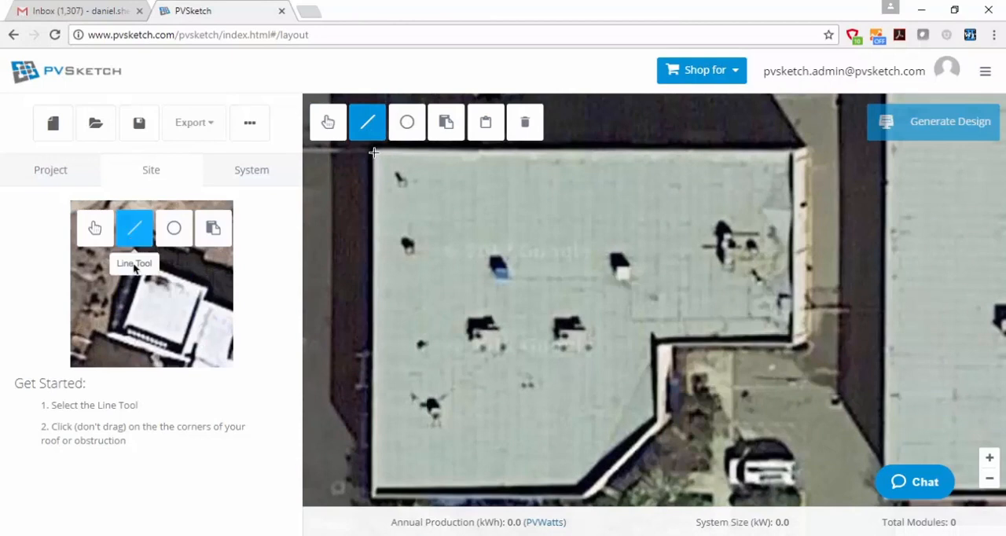
{"action": "left_click", "coordinate": [790, 150]}
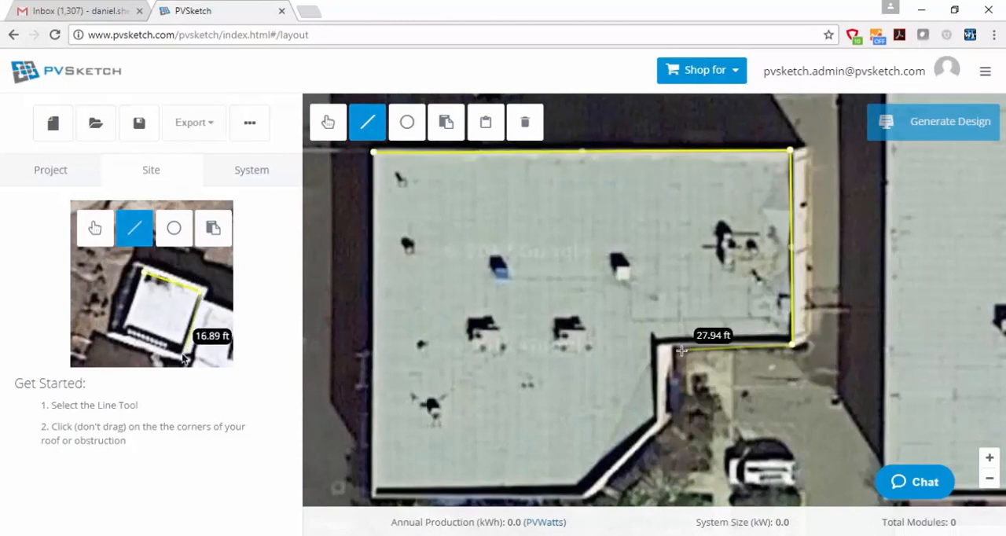
{"action": "left_click", "coordinate": [658, 346]}
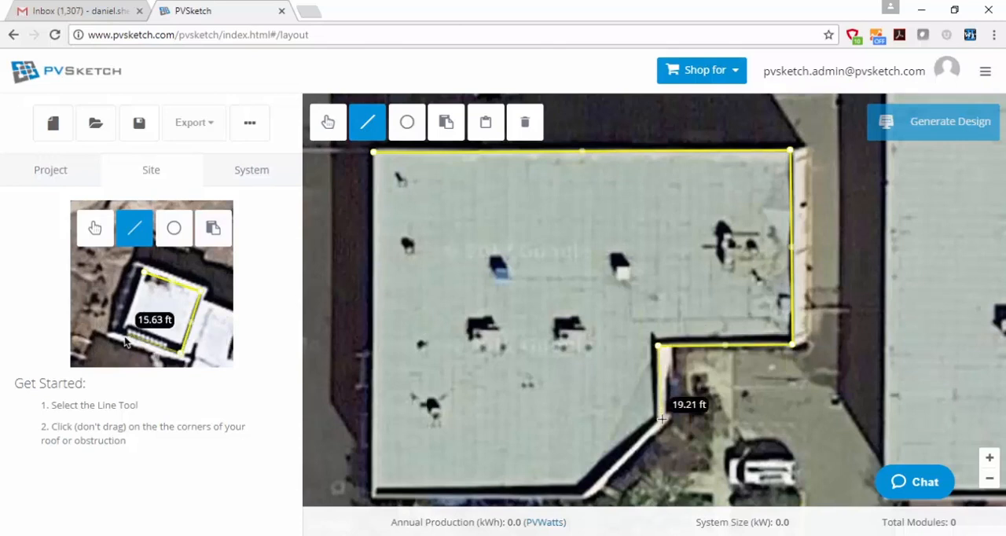
{"action": "left_click", "coordinate": [372, 496]}
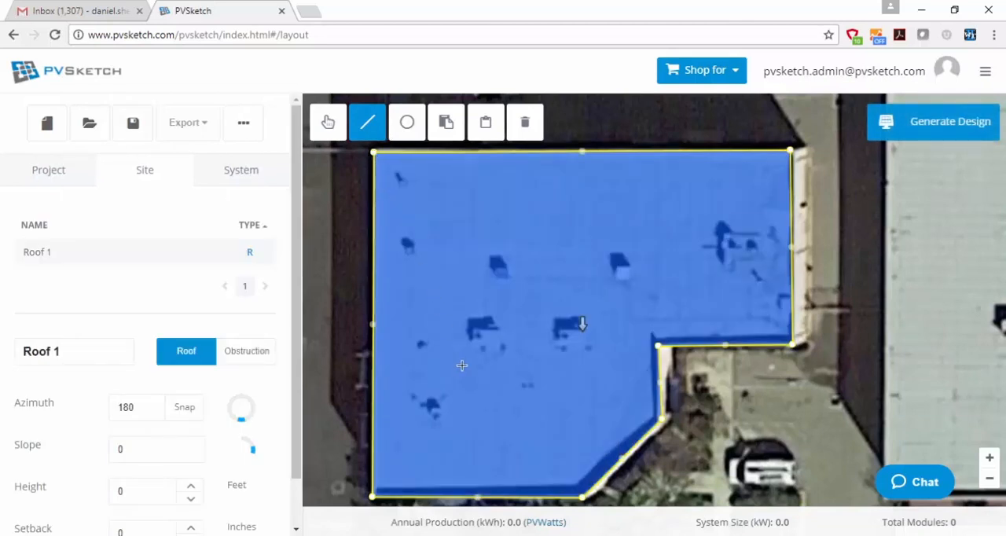
{"action": "left_click", "coordinate": [407, 121]}
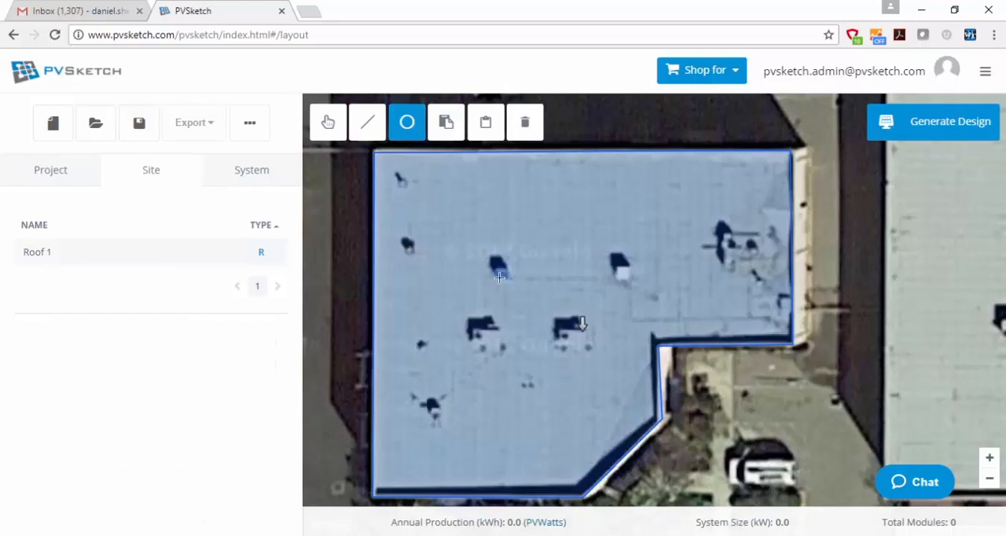
{"action": "mouse_move", "coordinate": [413, 253]}
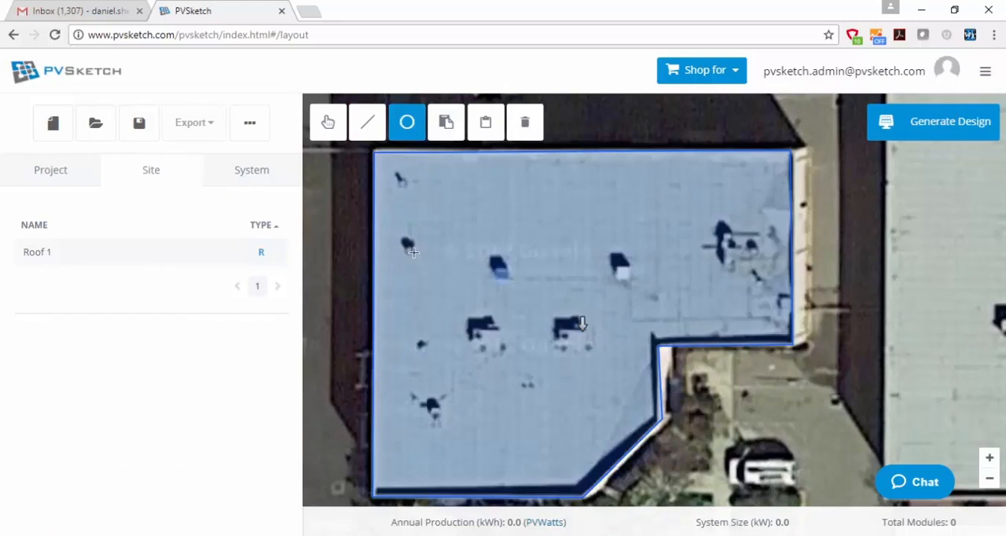
{"action": "left_click", "coordinate": [409, 250]}
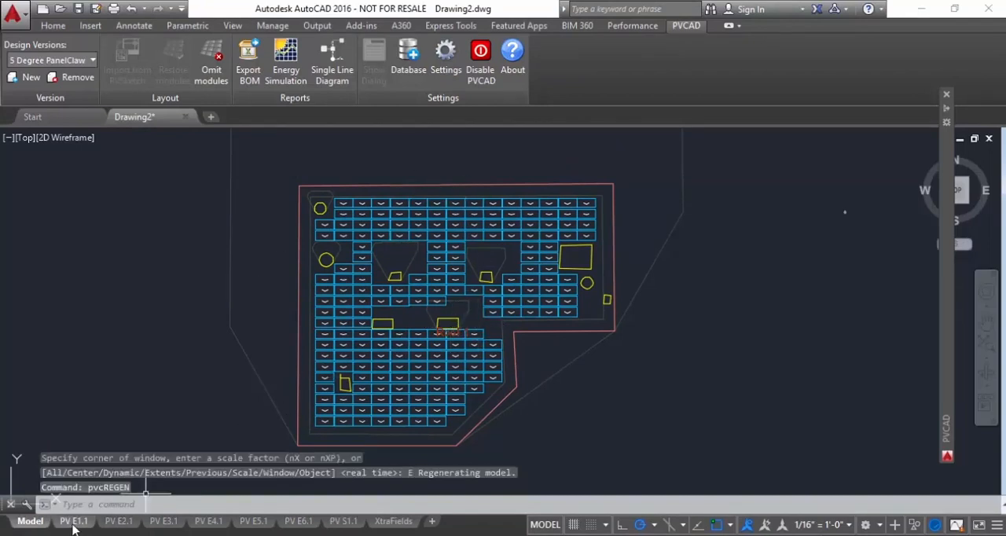
{"action": "left_click", "coordinate": [73, 522]}
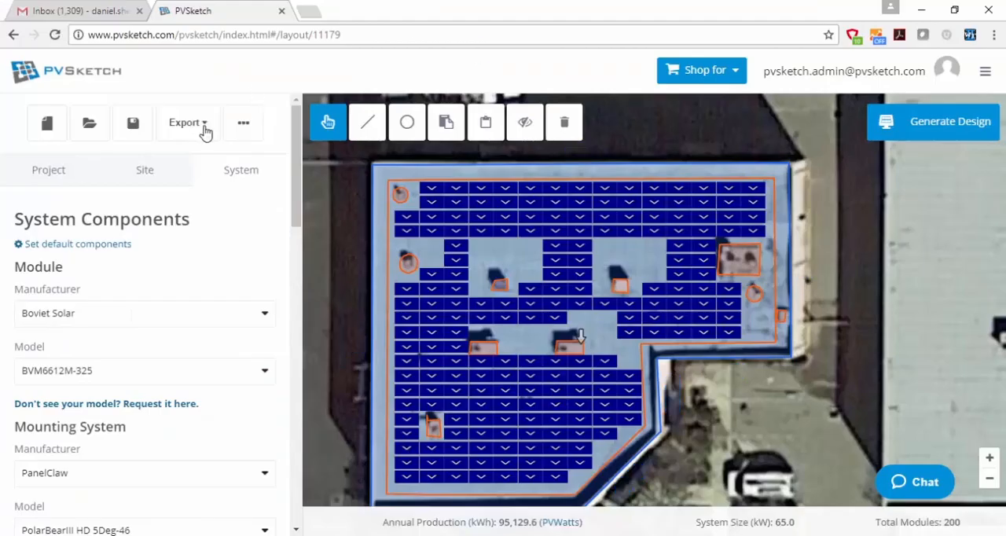
- Choose PVCAD from the export formats to send the rooftop layout to AutoCAD
{"action": "left_click", "coordinate": [187, 122]}
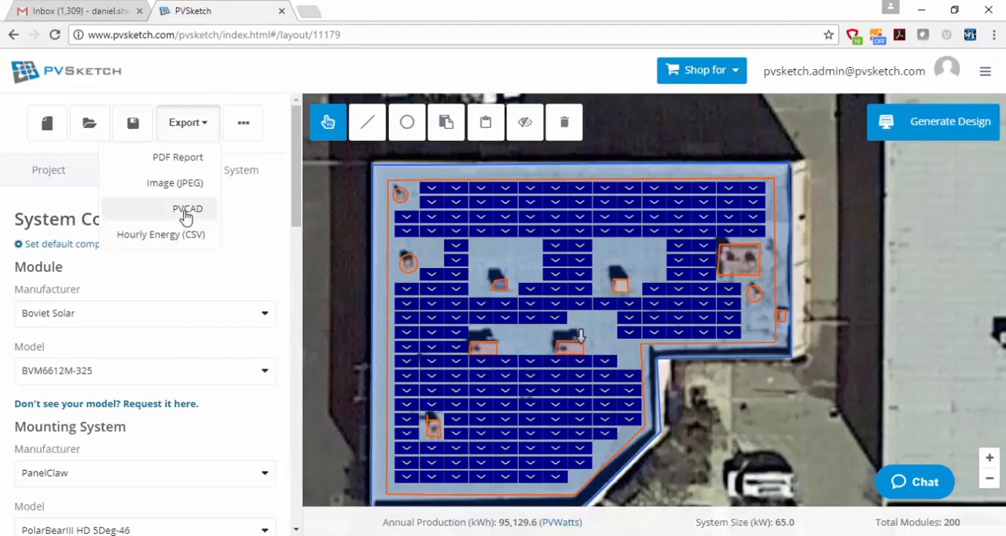
{"action": "left_click", "coordinate": [187, 208]}
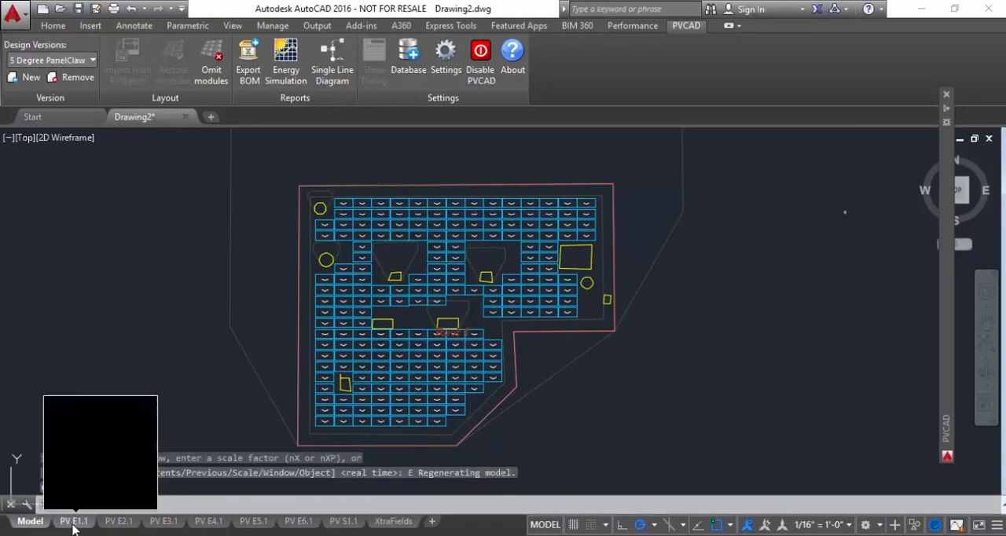
- Show the PV E1.1 site plan sheet and activate its viewport
{"action": "left_click", "coordinate": [73, 521]}
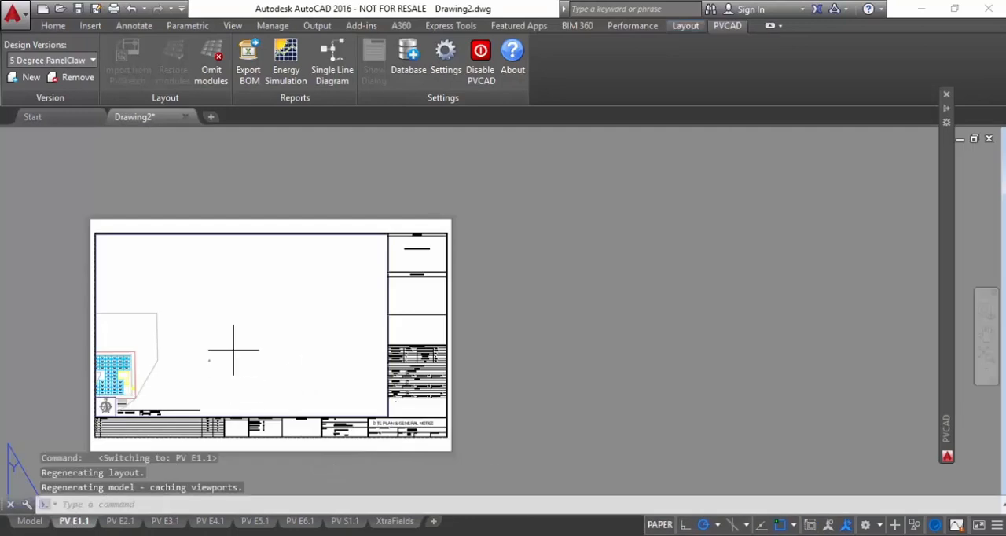
{"action": "double_click", "coordinate": [235, 354]}
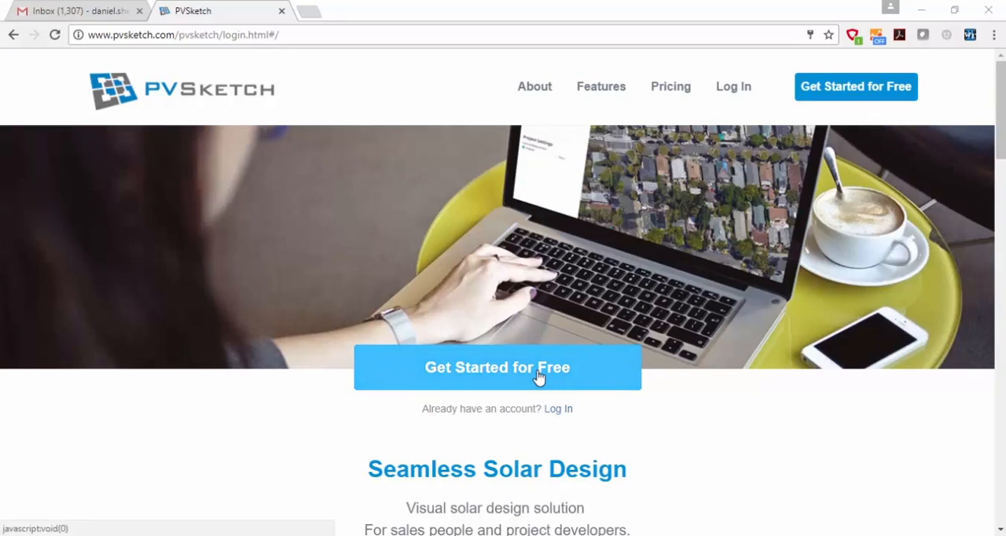
{"action": "mouse_move", "coordinate": [766, 387]}
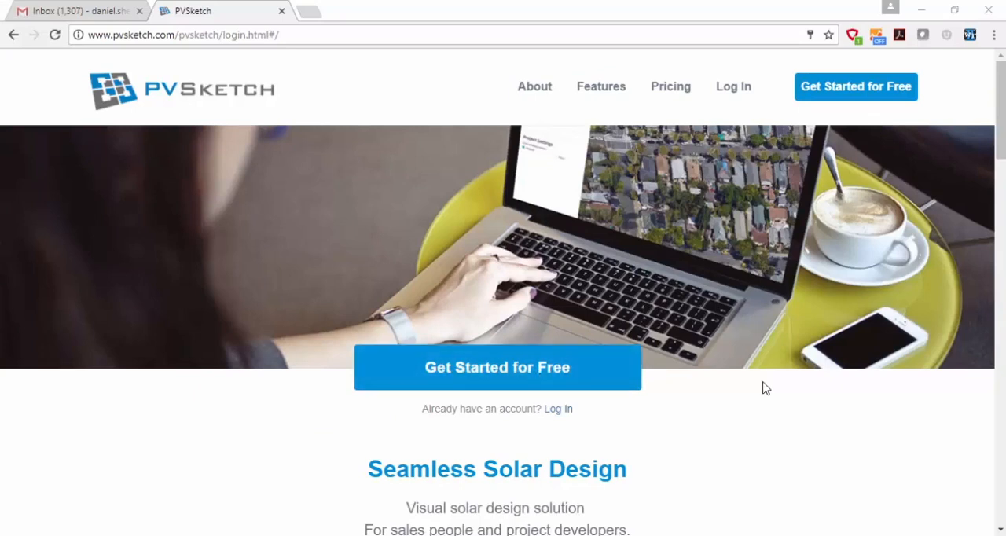
{"action": "mouse_move", "coordinate": [538, 376]}
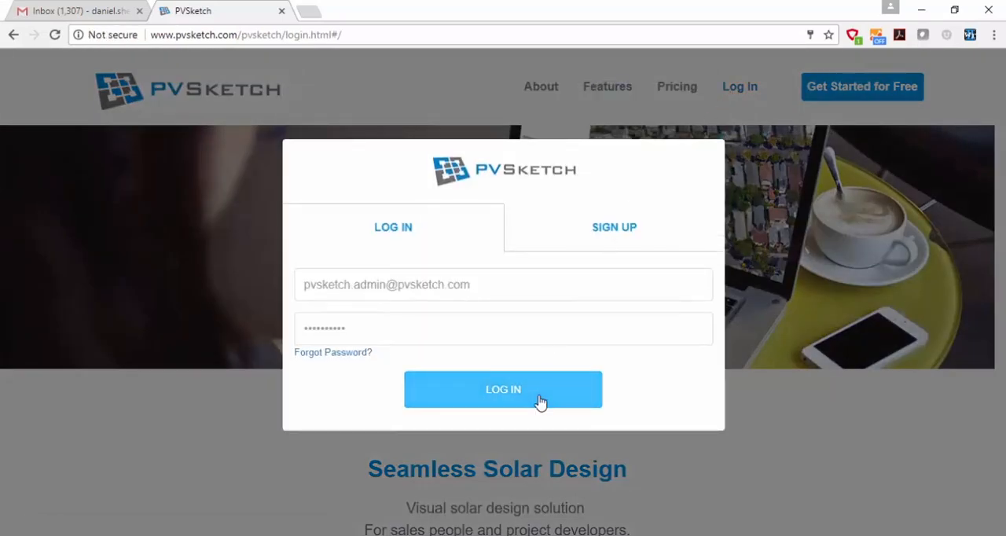
- Submit the entered PVSketch account credentials with LOG IN
{"action": "left_click", "coordinate": [503, 389]}
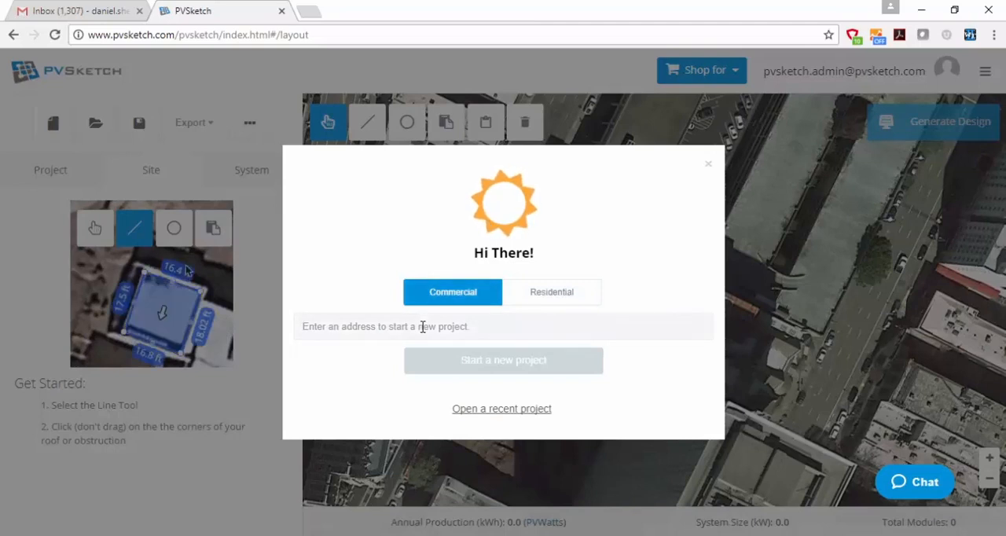
{"action": "type", "text": "330 wright Brothers Ave, Livermore, CA 94551, USA"}
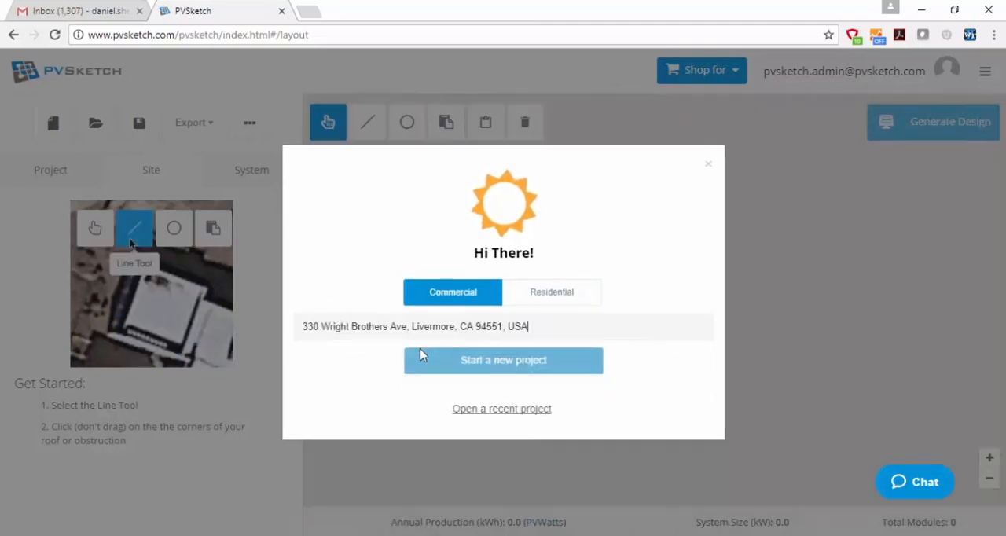
{"action": "left_click", "coordinate": [503, 359]}
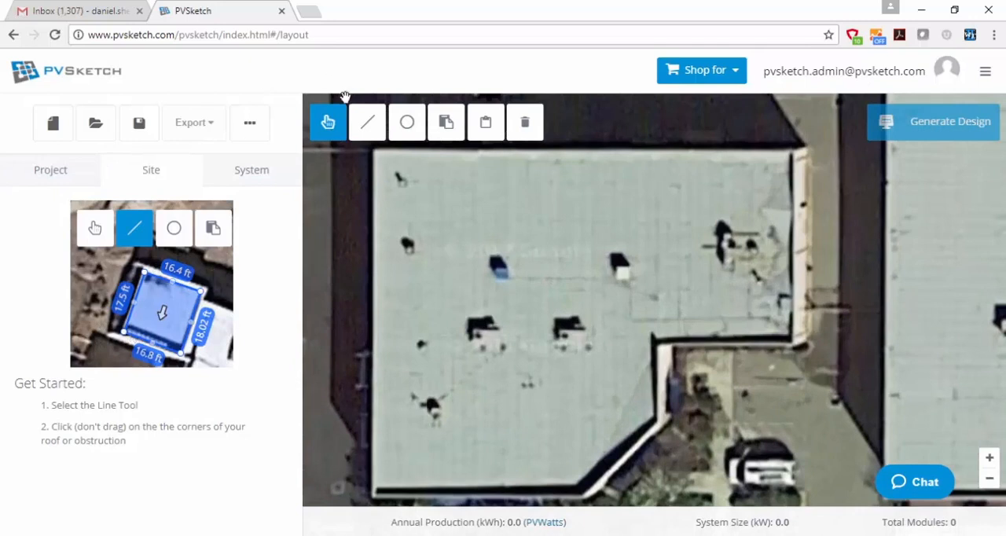
- Trace the Roof 1 outline and add circular obstructions over vents and units
{"action": "left_click", "coordinate": [366, 122]}
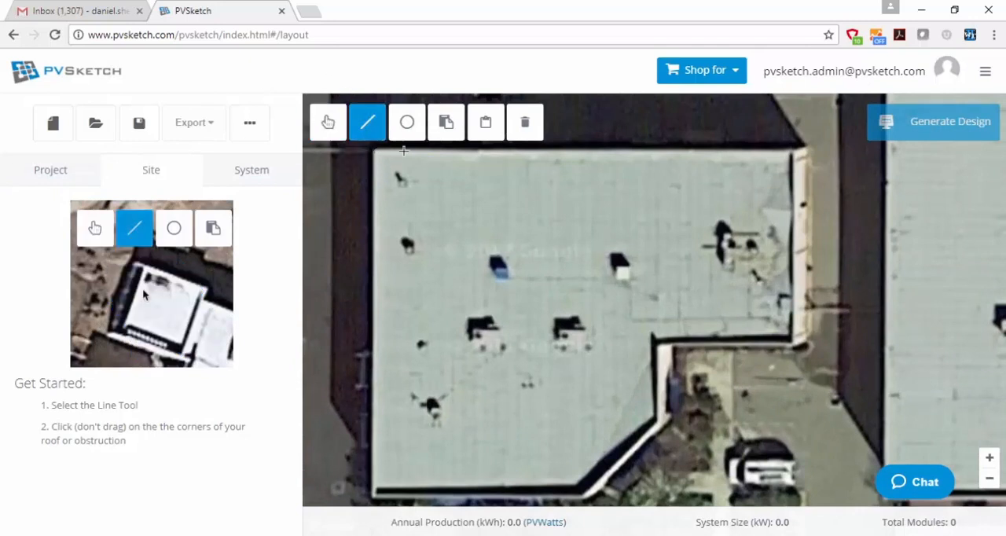
{"action": "left_click", "coordinate": [792, 344]}
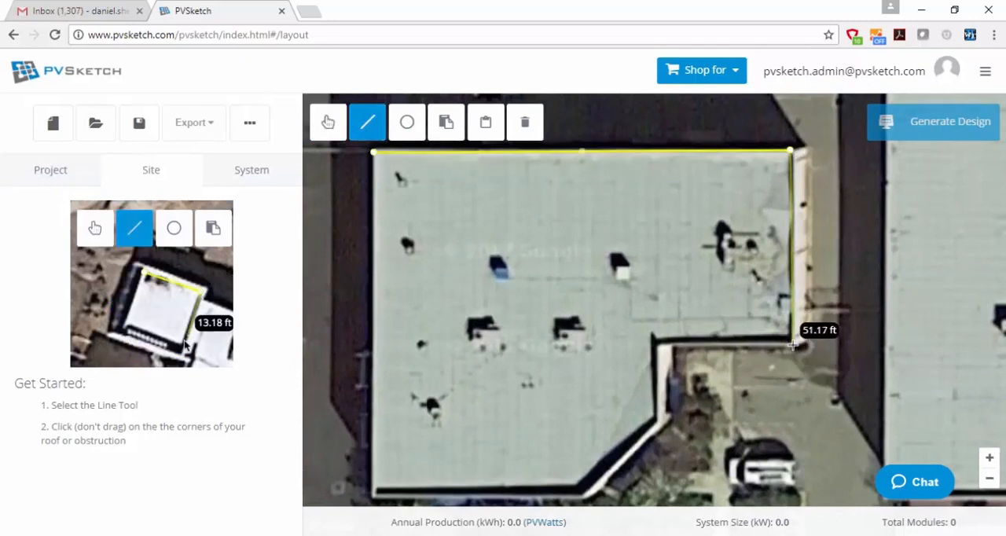
{"action": "left_click", "coordinate": [582, 497]}
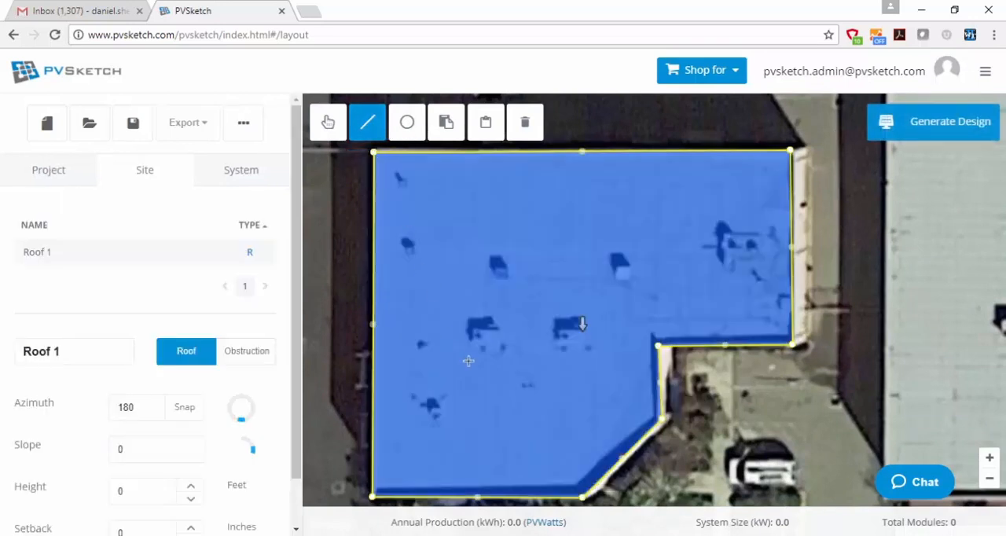
{"action": "left_click", "coordinate": [407, 122]}
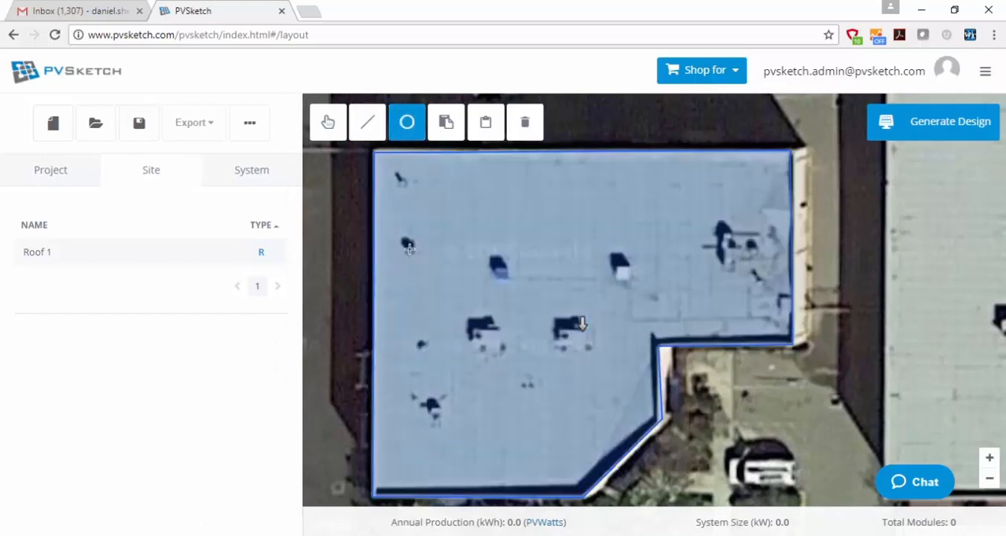
{"action": "mouse_move", "coordinate": [450, 274]}
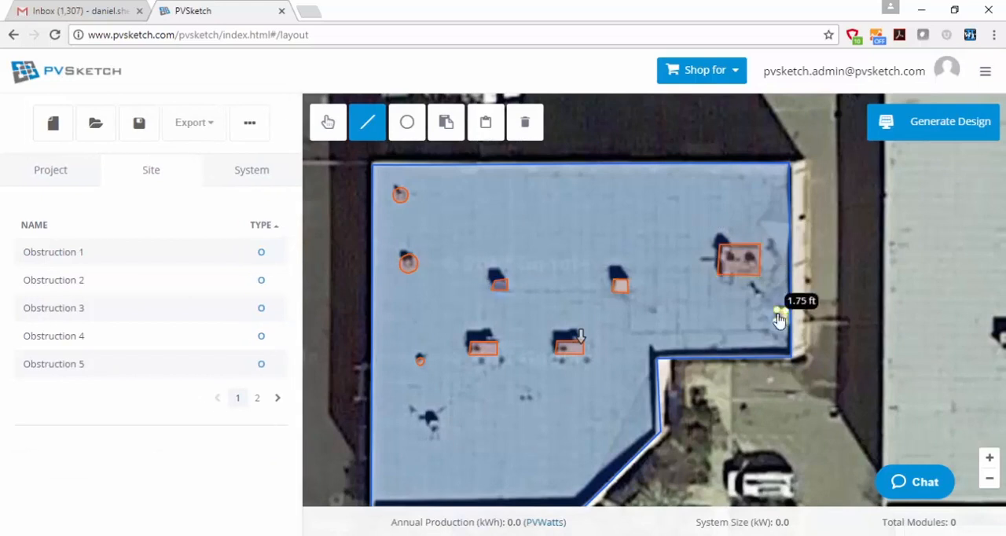
{"action": "left_click", "coordinate": [406, 122]}
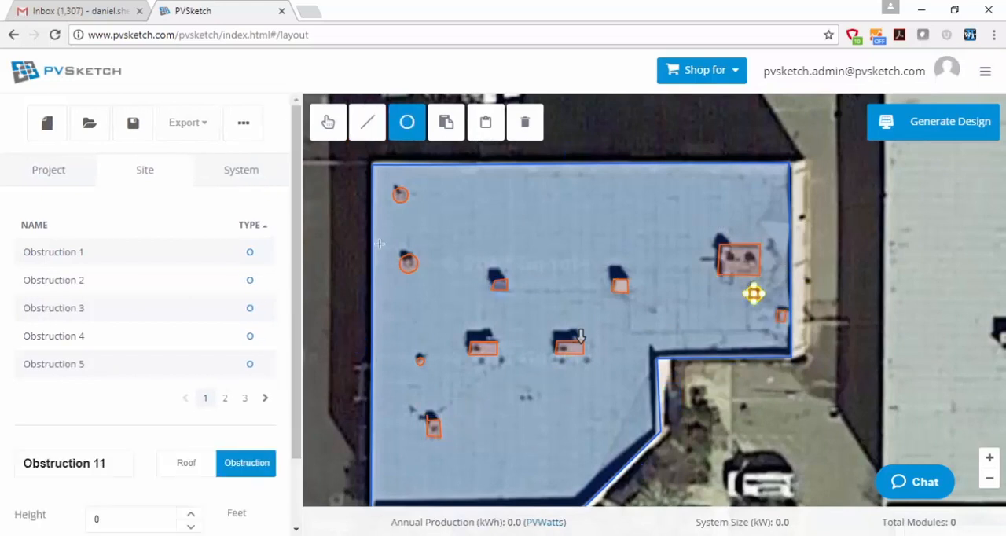
- Fill in project details, then select Obstructions 1 and 2 to review their heights
{"action": "left_click", "coordinate": [48, 170]}
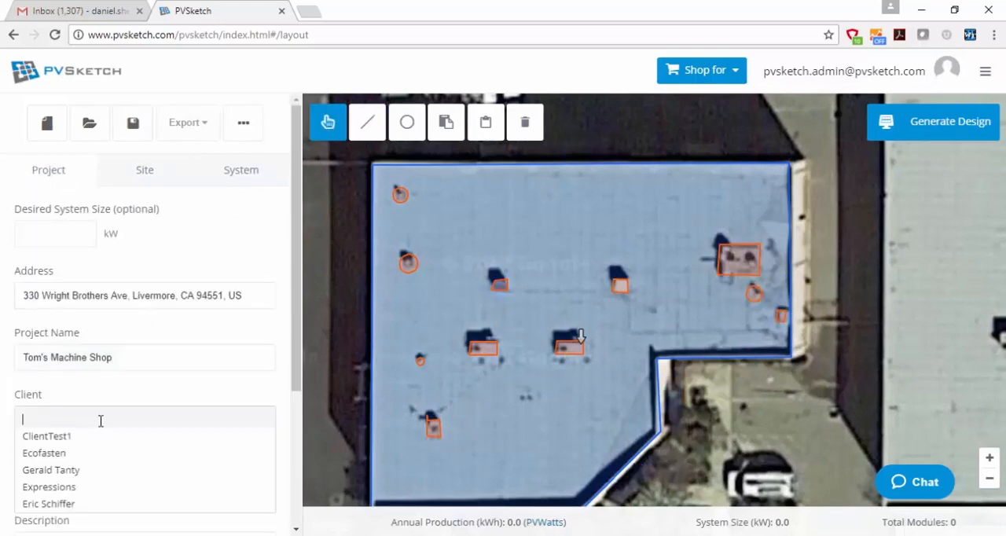
{"action": "left_click", "coordinate": [50, 469]}
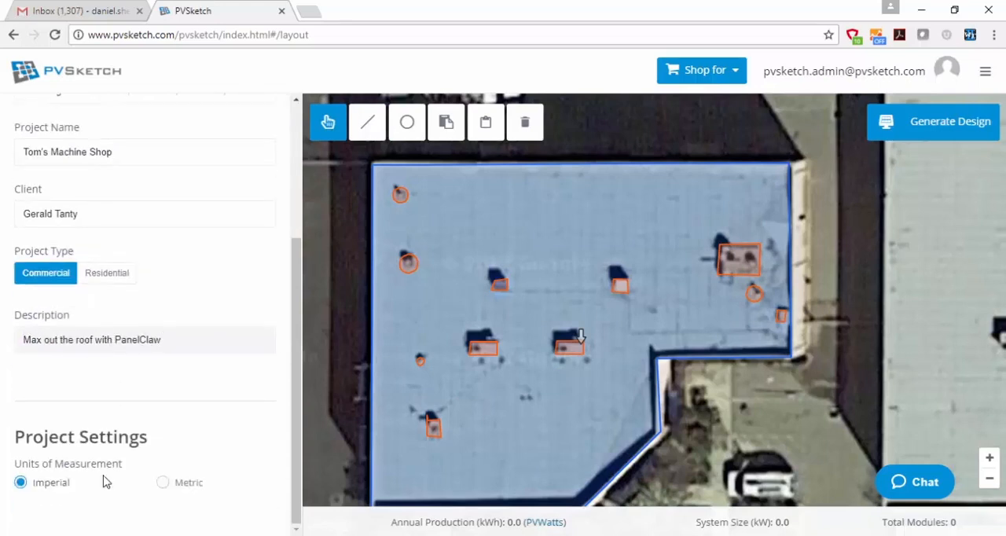
{"action": "left_click", "coordinate": [150, 170]}
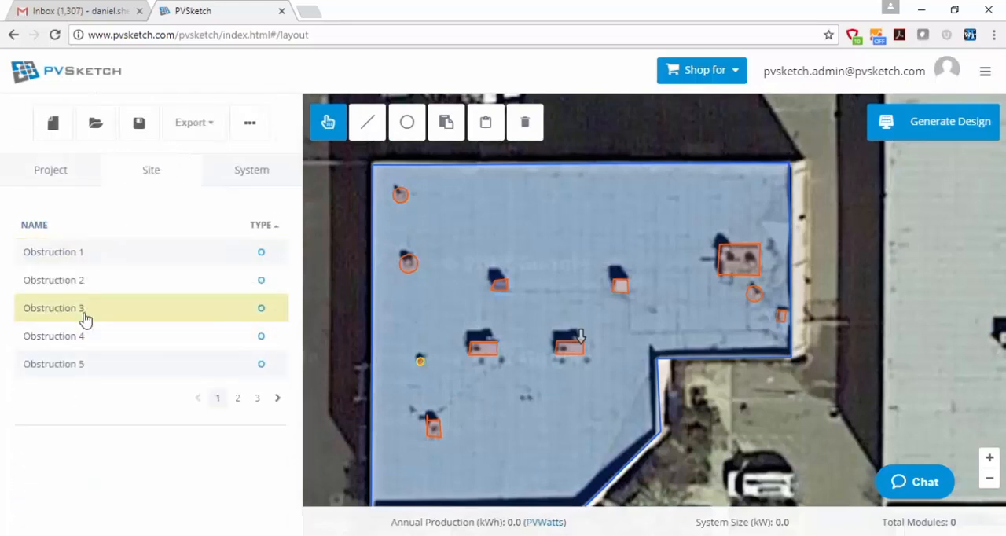
{"action": "mouse_move", "coordinate": [275, 405]}
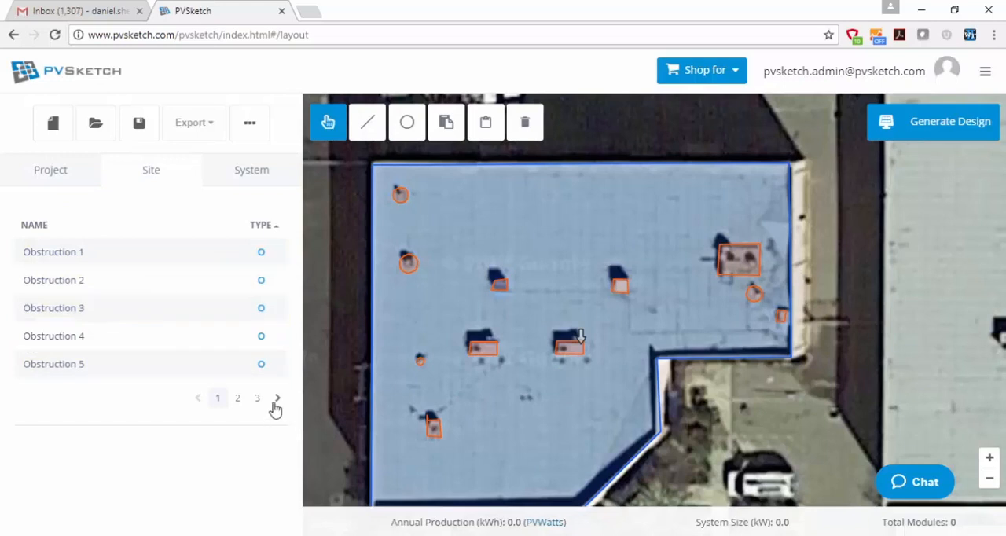
{"action": "left_click", "coordinate": [408, 264]}
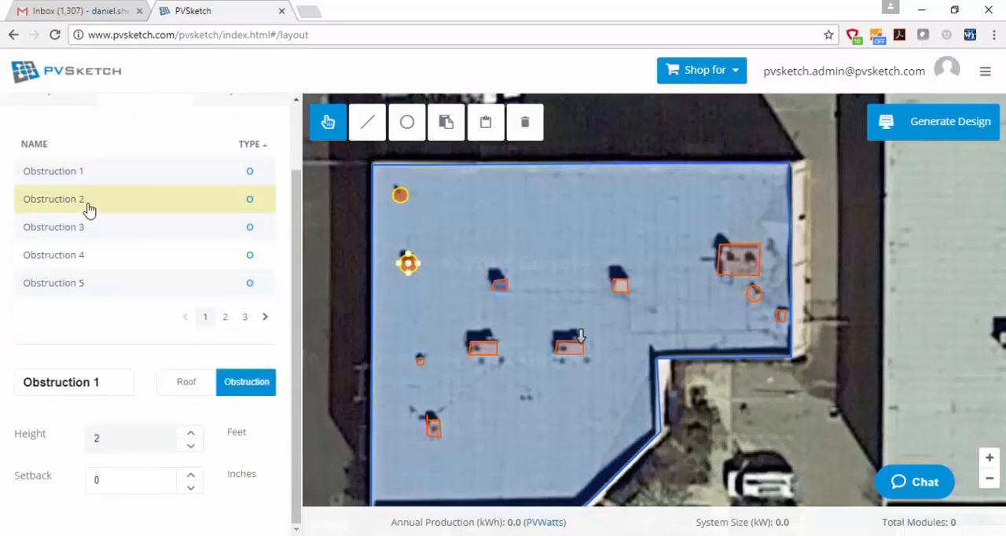
{"action": "left_click", "coordinate": [90, 199]}
{"action": "type", "text": "4"}
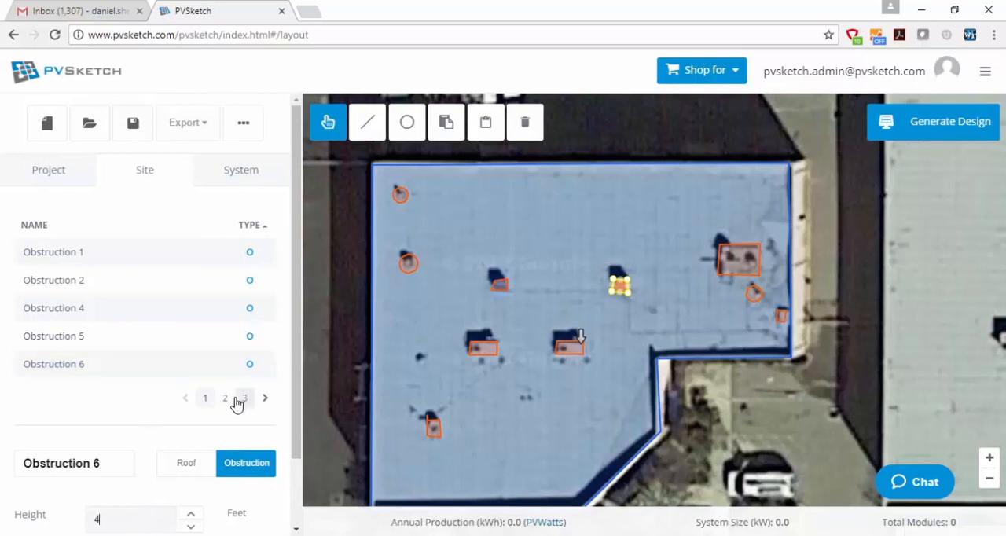
- Set Obstruction 7 height to 5 feet and Roof 1 setback to 48 inches
{"action": "left_click", "coordinate": [225, 397]}
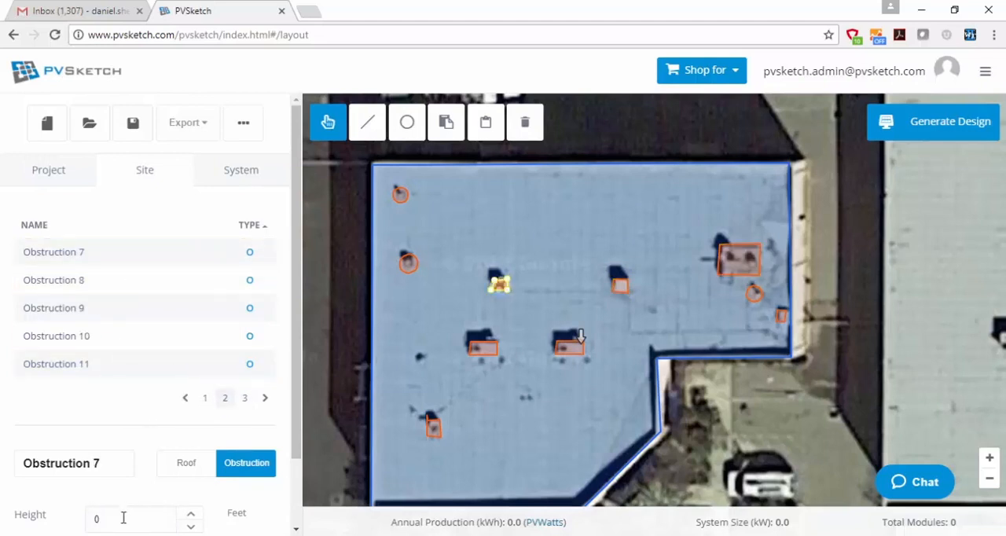
{"action": "type", "text": "5"}
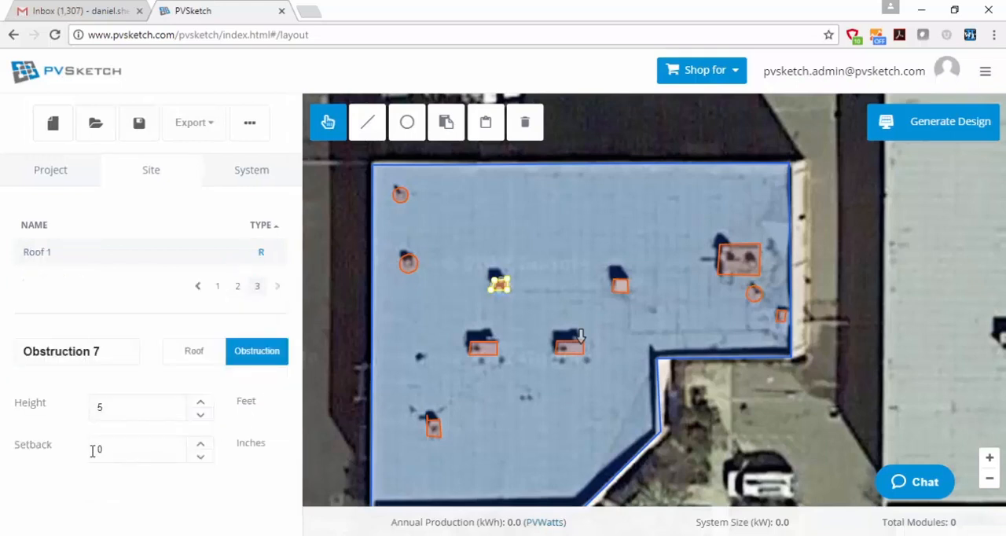
{"action": "left_click", "coordinate": [37, 251]}
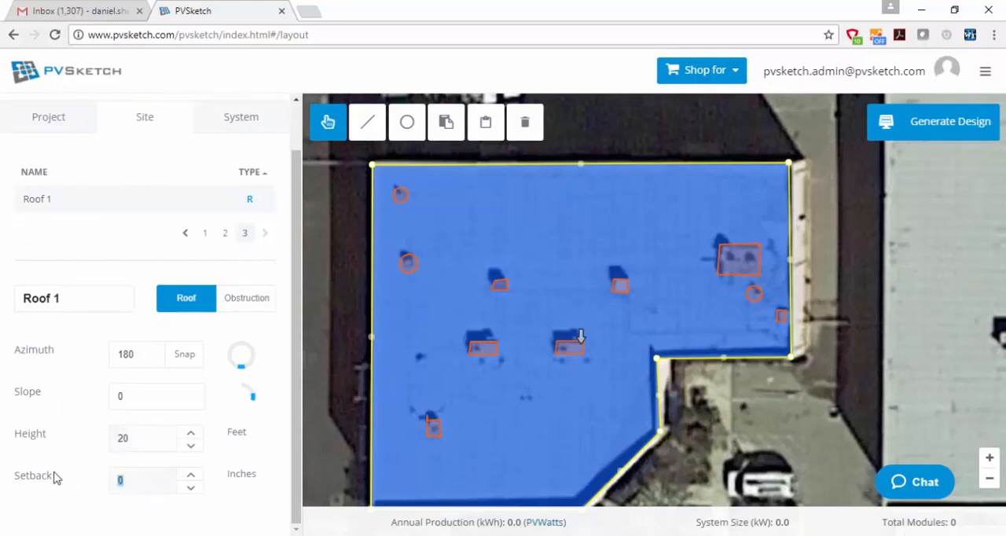
{"action": "type", "text": "48"}
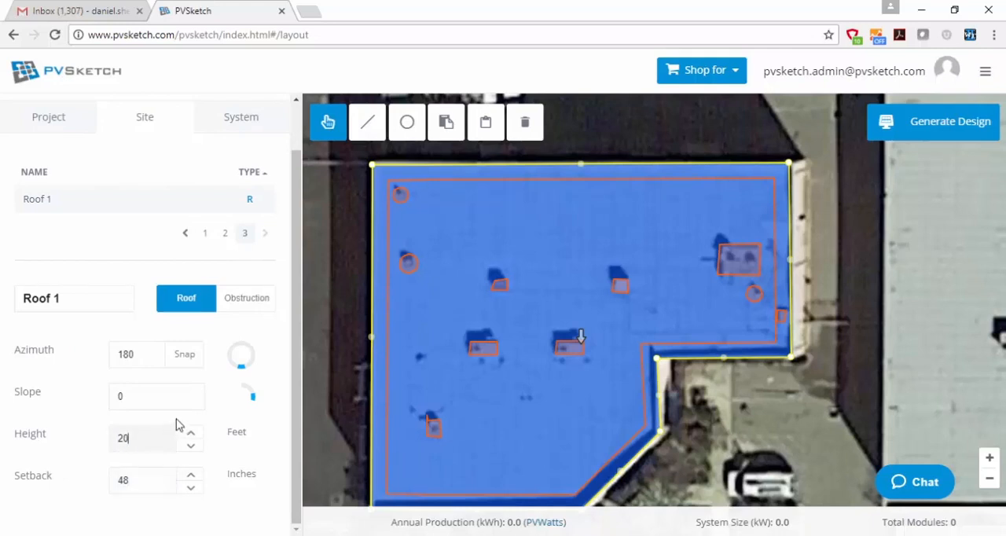
{"action": "left_click", "coordinate": [241, 116]}
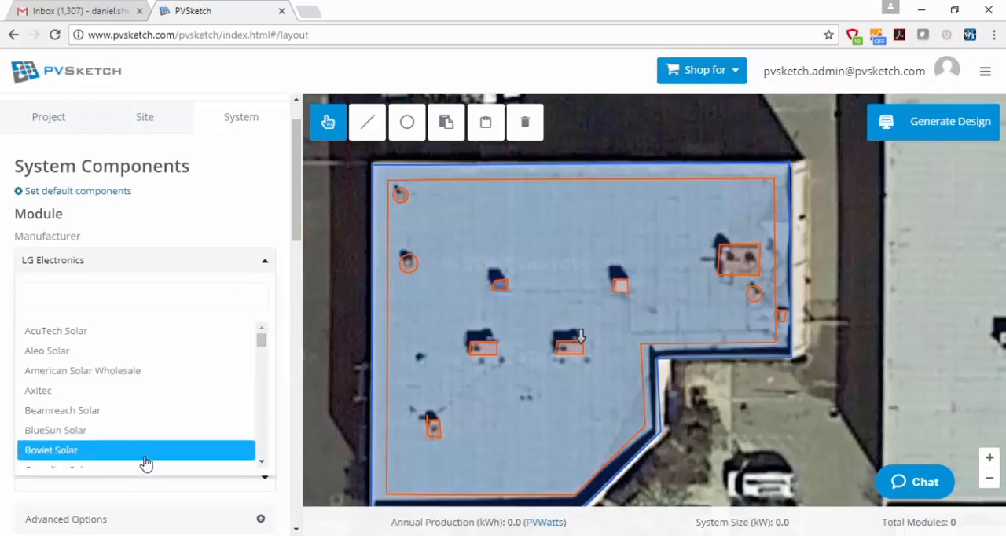
- Choose Boviet Solar modules and PanelClaw PolarBearIII HD 10Deg-56 mounting
{"action": "left_click", "coordinate": [51, 450]}
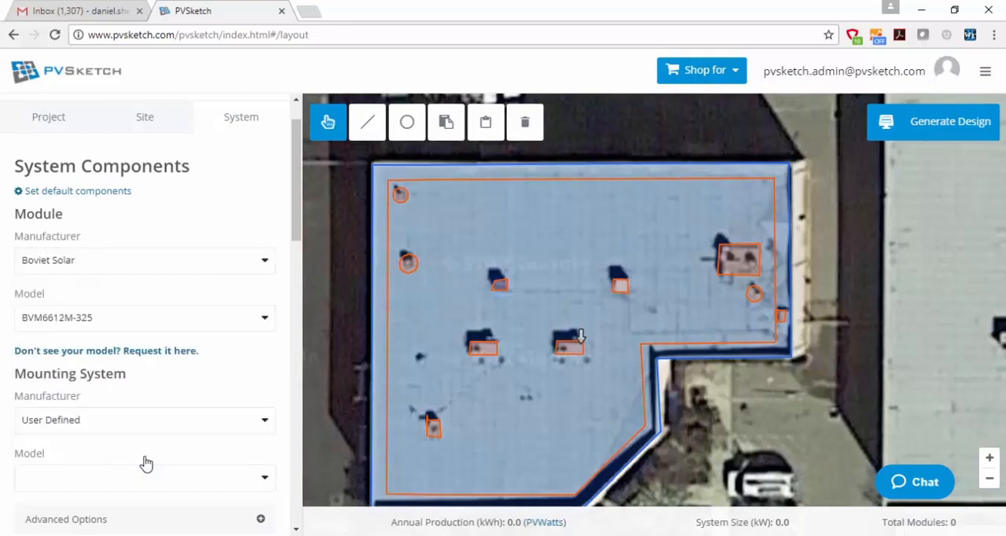
{"action": "scroll", "scroll_direction": "down", "scroll_amount": 3}
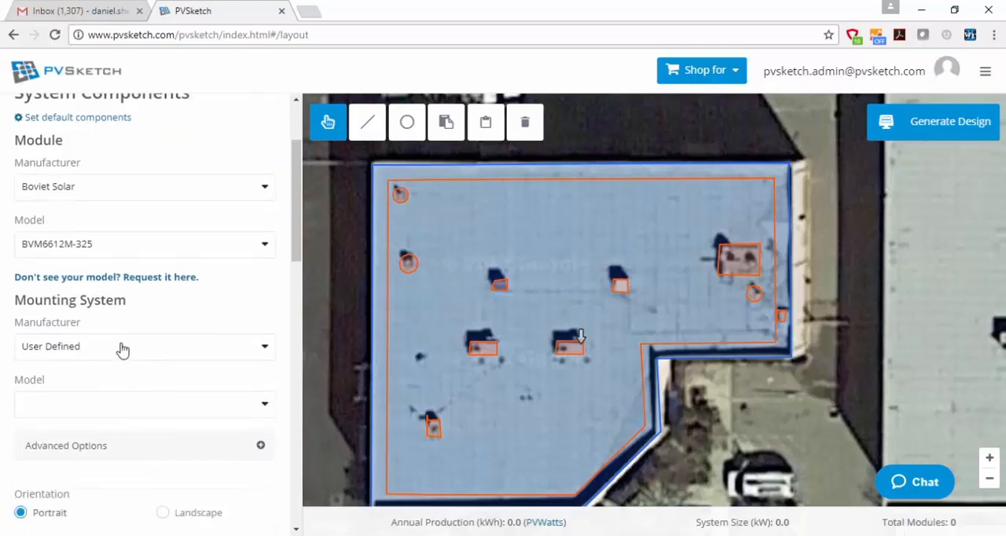
{"action": "left_click", "coordinate": [145, 346]}
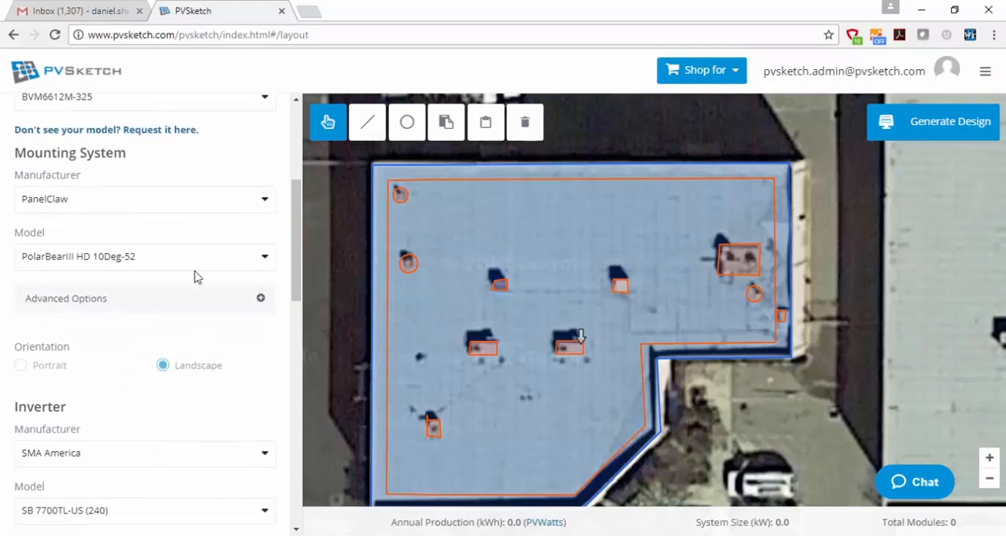
{"action": "left_click", "coordinate": [145, 256]}
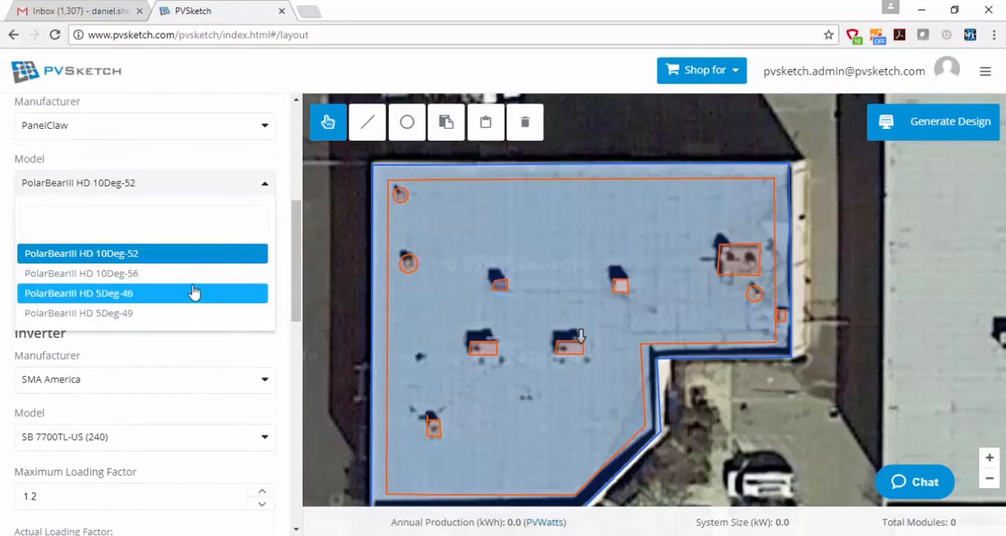
{"action": "left_click", "coordinate": [81, 273]}
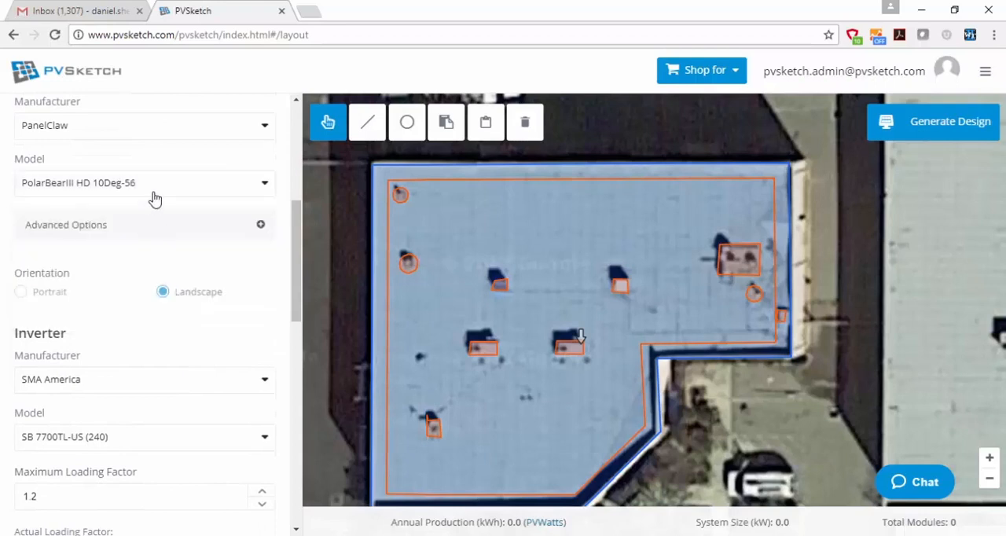
- Select the STP 24000TL-US (480) inverter model
{"action": "left_click", "coordinate": [144, 265]}
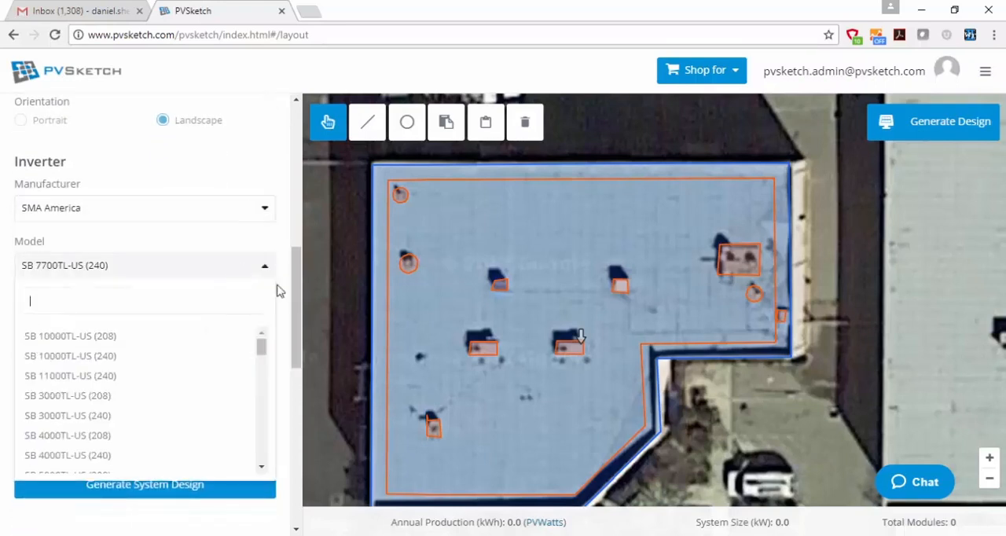
{"action": "scroll", "scroll_direction": "down", "scroll_amount": 3}
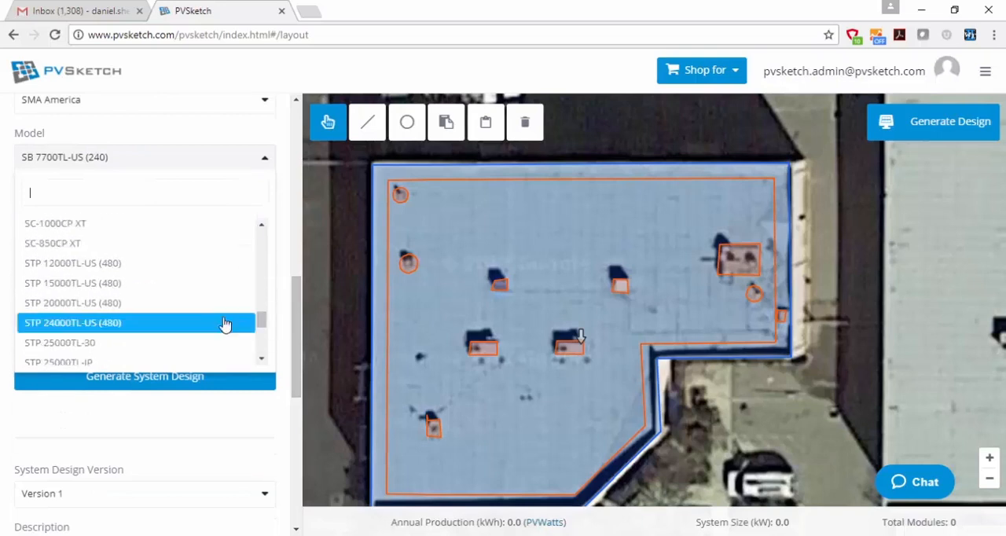
{"action": "left_click", "coordinate": [73, 322]}
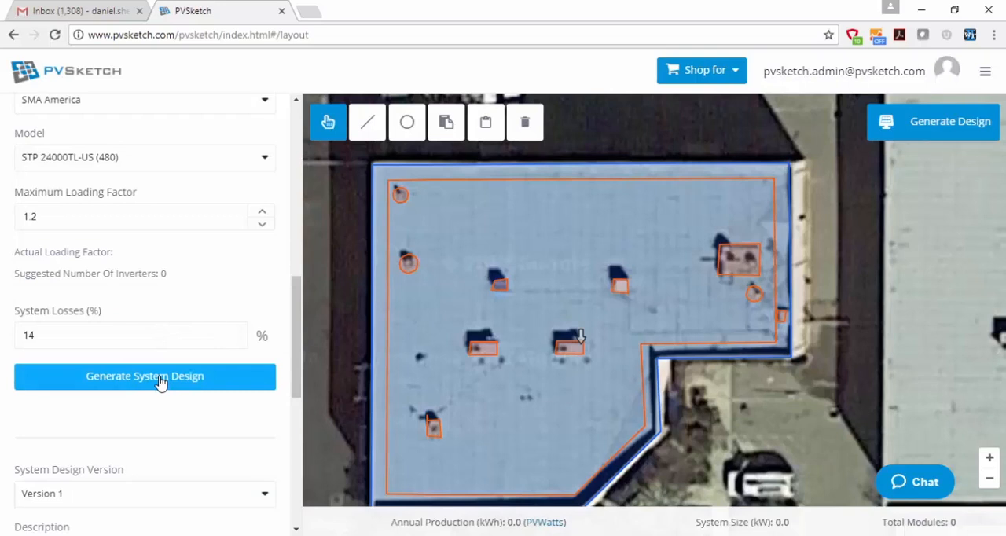
- Generate the system design, filling the roof with 168 modules at 54.6 kW
{"action": "left_click", "coordinate": [145, 376]}
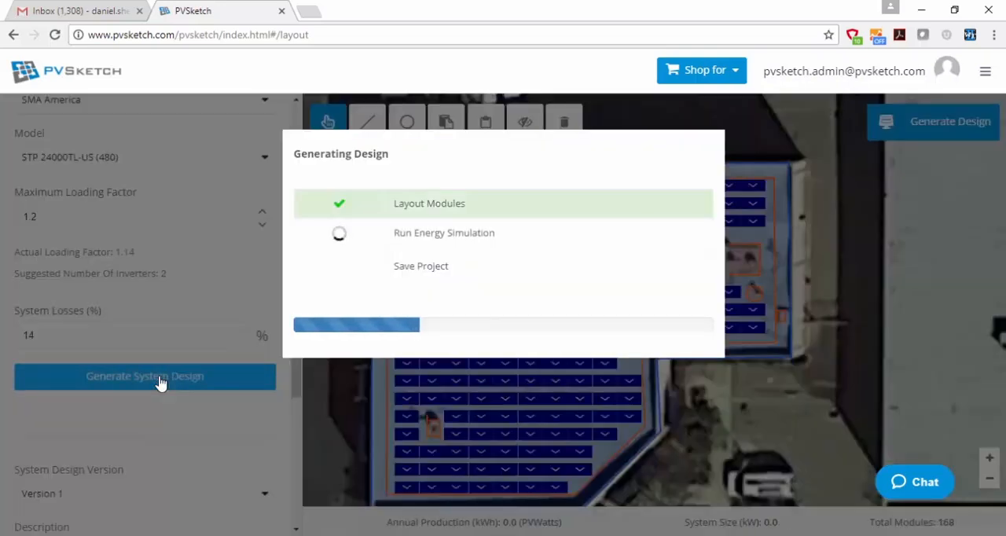
{"action": "left_click", "coordinate": [144, 375]}
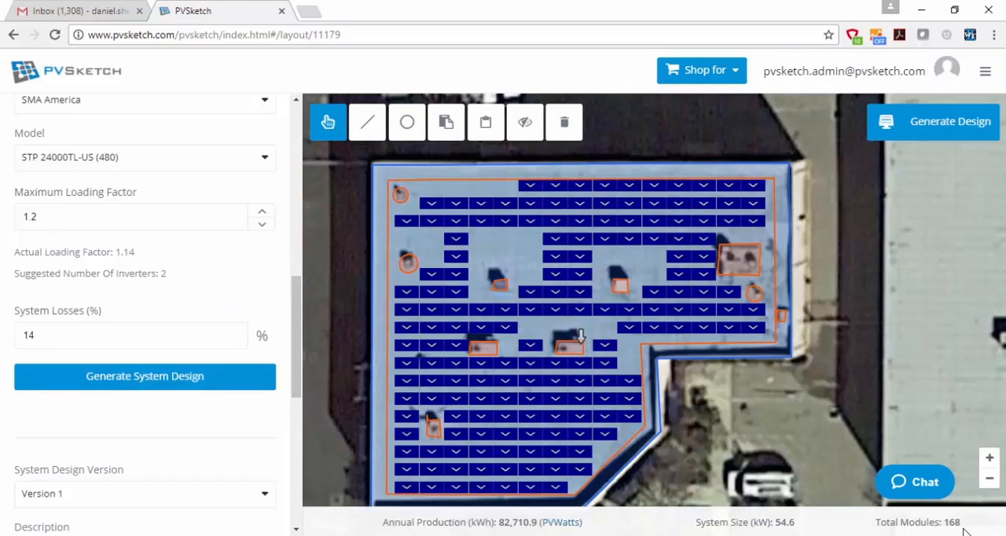
{"action": "mouse_move", "coordinate": [283, 281]}
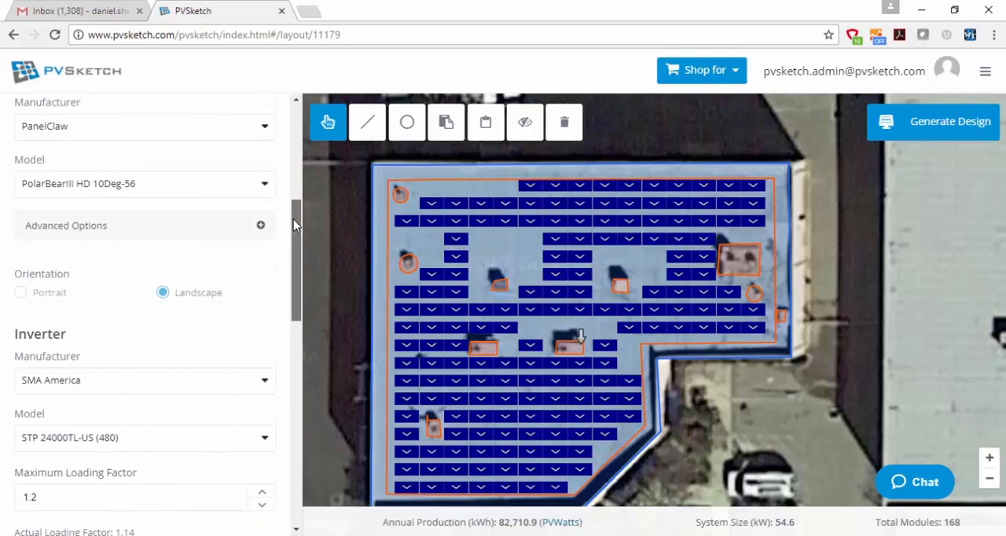
- Start a '5 Degree PanelClaw' version with system inputs copied, then cancel the dialog
{"action": "scroll", "scroll_direction": "down", "scroll_amount": 3}
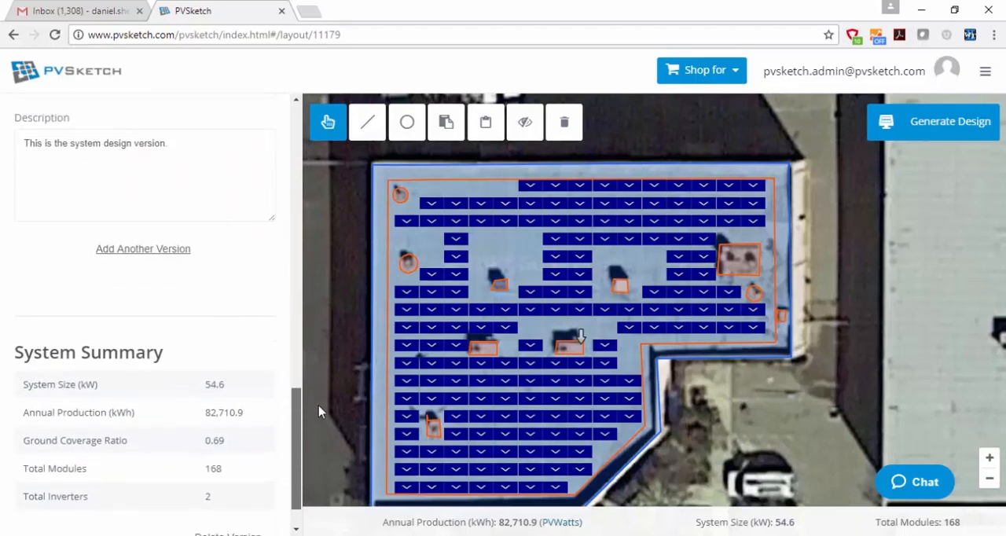
{"action": "left_click", "coordinate": [142, 248]}
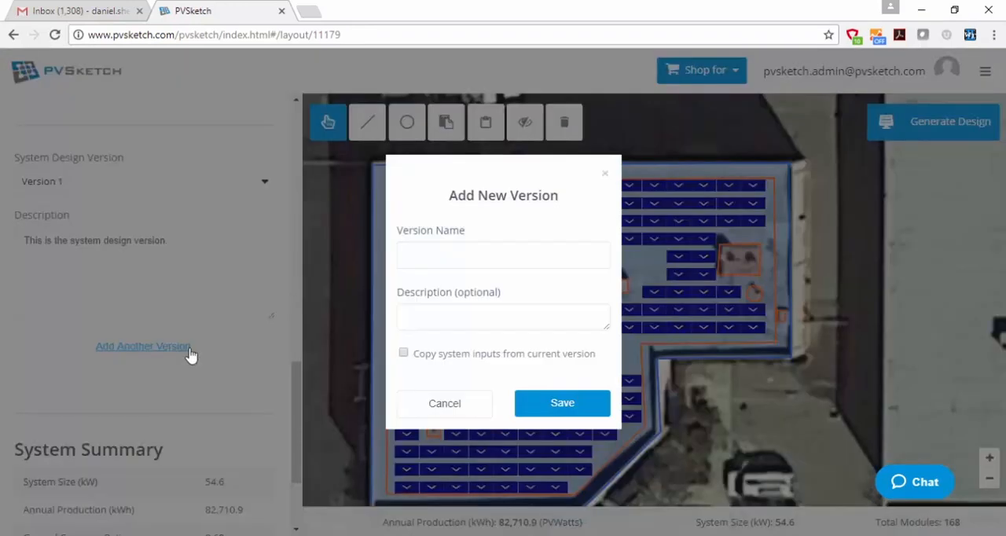
{"action": "type", "text": "5 De"}
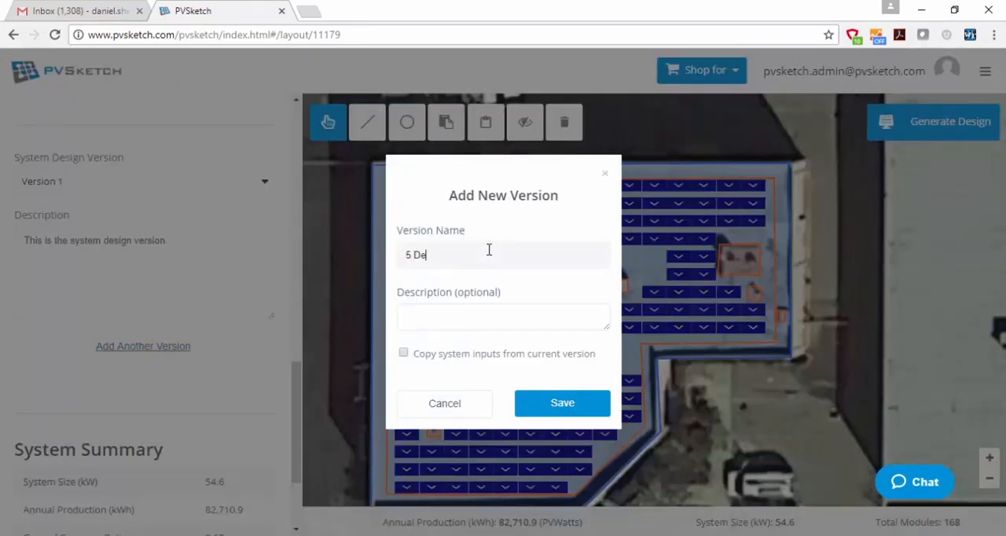
{"action": "type", "text": "gree PanelClaw"}
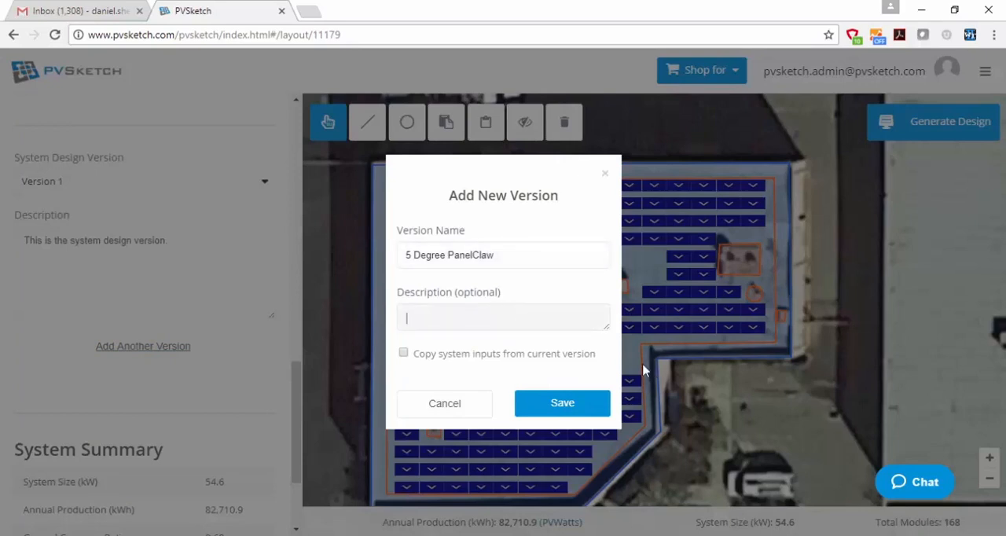
{"action": "left_click", "coordinate": [403, 353]}
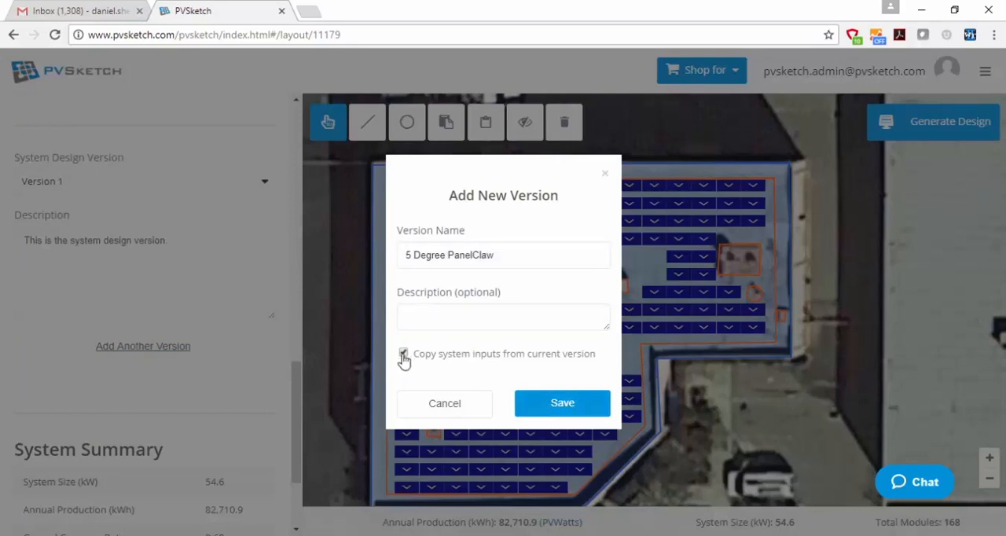
{"action": "left_click", "coordinate": [562, 402]}
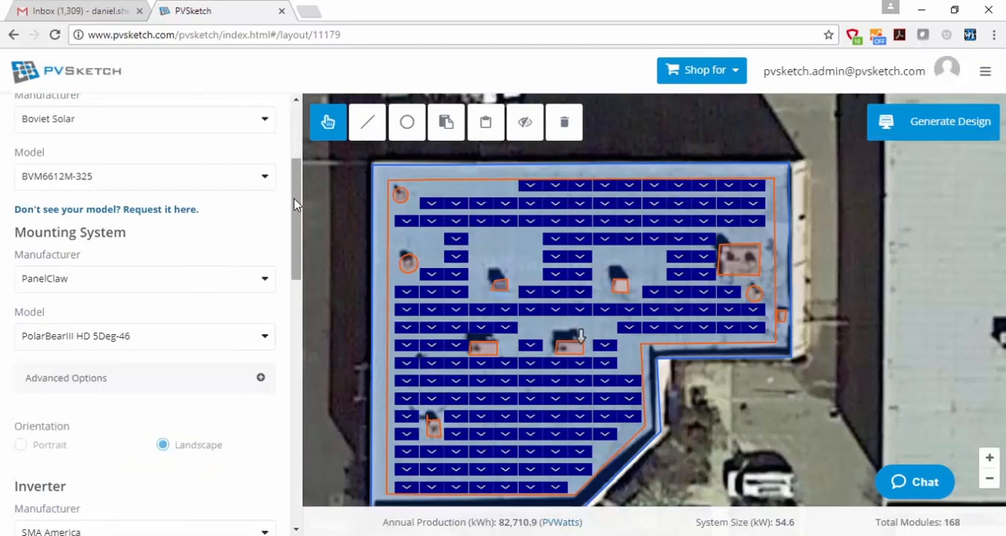
- Regenerate Roof 1's design, filling it with 200 modules at 65.0 kW
{"action": "left_click", "coordinate": [933, 122]}
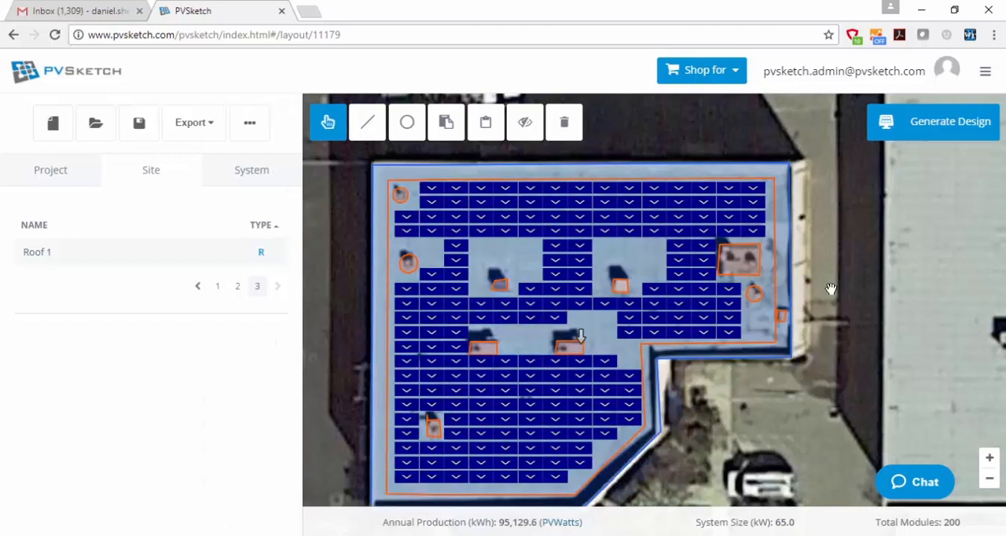
{"action": "mouse_move", "coordinate": [364, 271]}
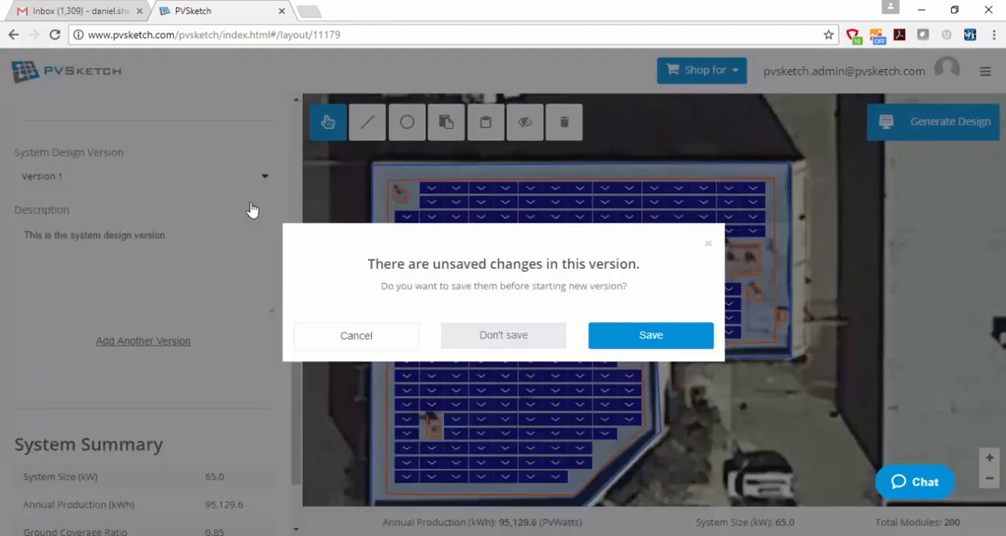
- Save the project and create the 5 Degree PanelClaw version with the 200-module design
{"action": "left_click", "coordinate": [651, 334]}
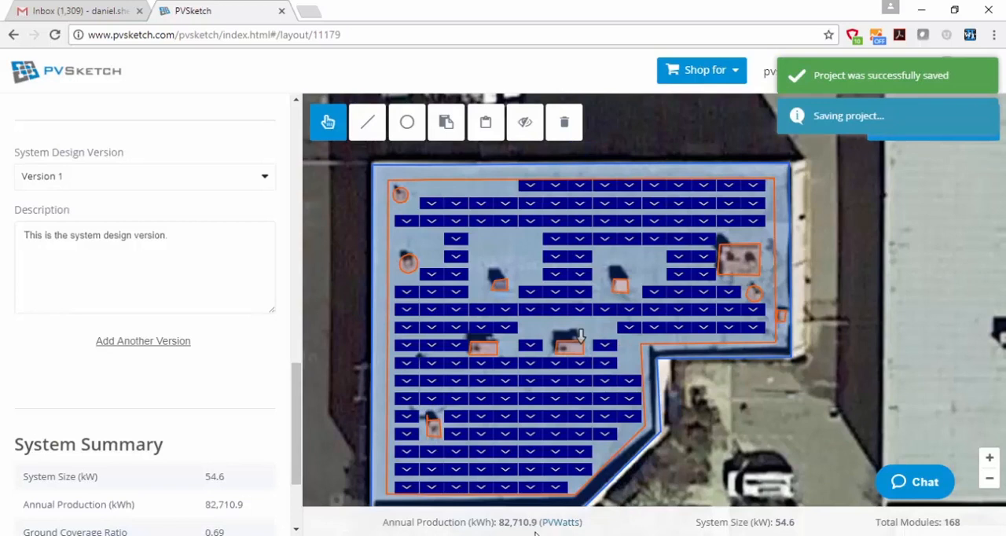
{"action": "left_click", "coordinate": [144, 176]}
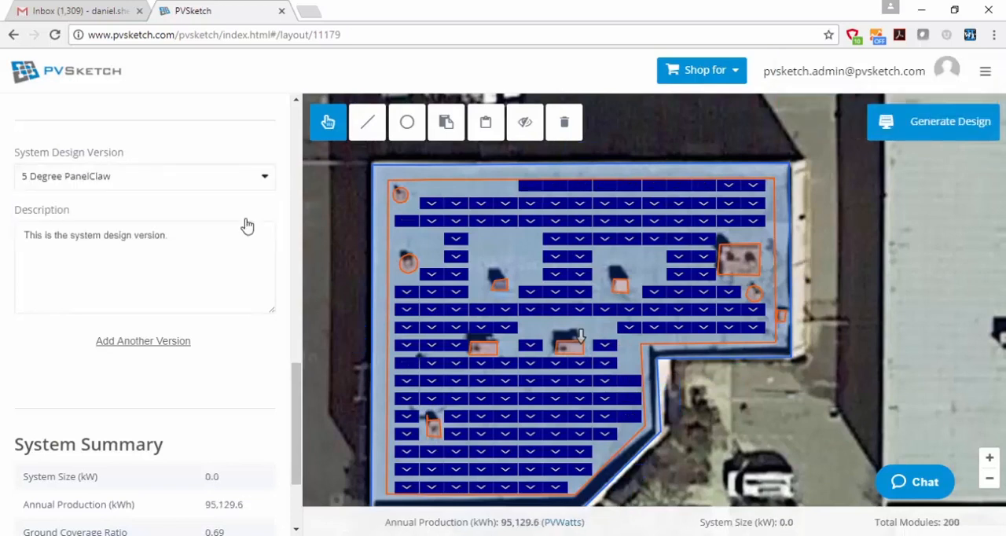
{"action": "left_click", "coordinate": [933, 121]}
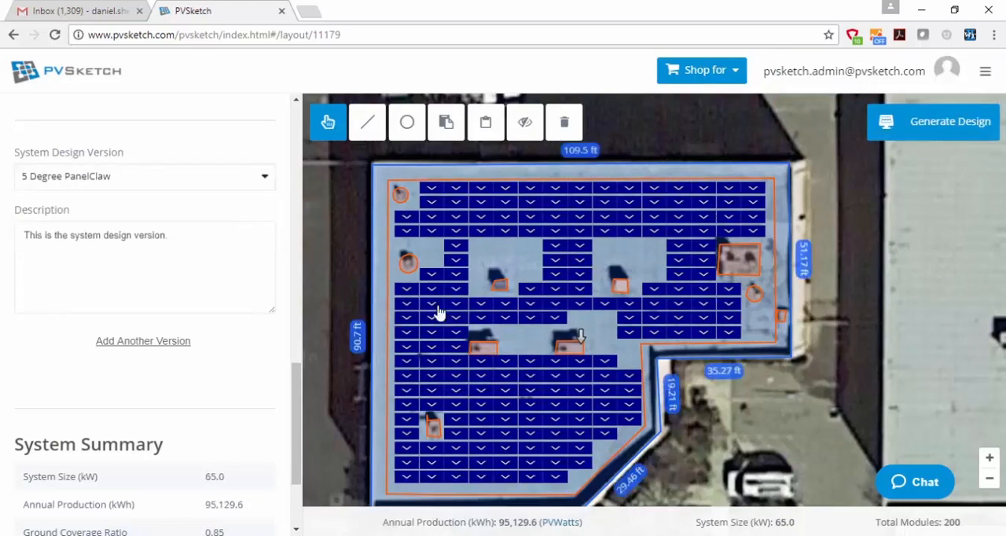
{"action": "left_click", "coordinate": [187, 122]}
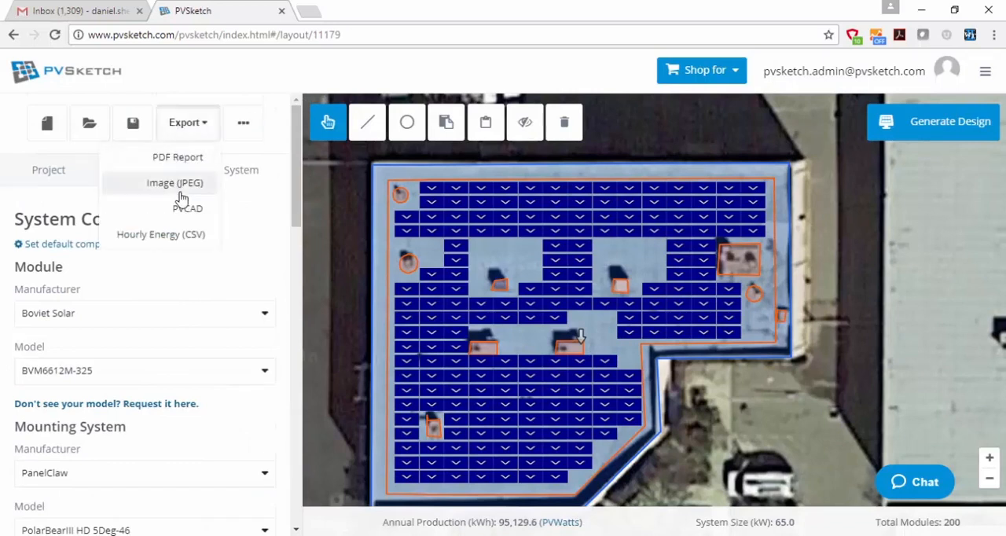
- Export a PDF report and scroll in Acrobat to its System Details table
{"action": "left_click", "coordinate": [177, 156]}
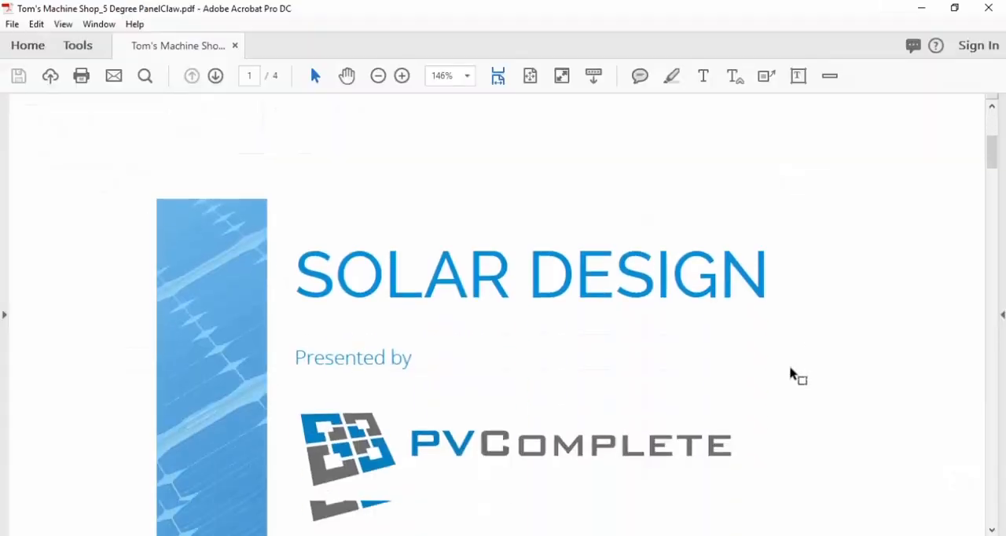
{"action": "scroll", "scroll_direction": "down", "scroll_amount": 3}
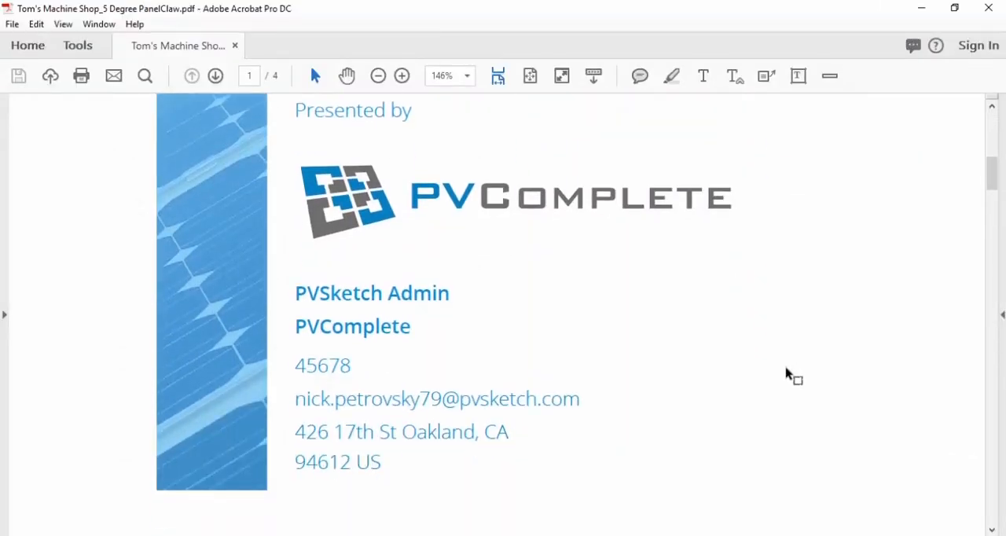
{"action": "scroll", "scroll_direction": "down", "scroll_amount": 3}
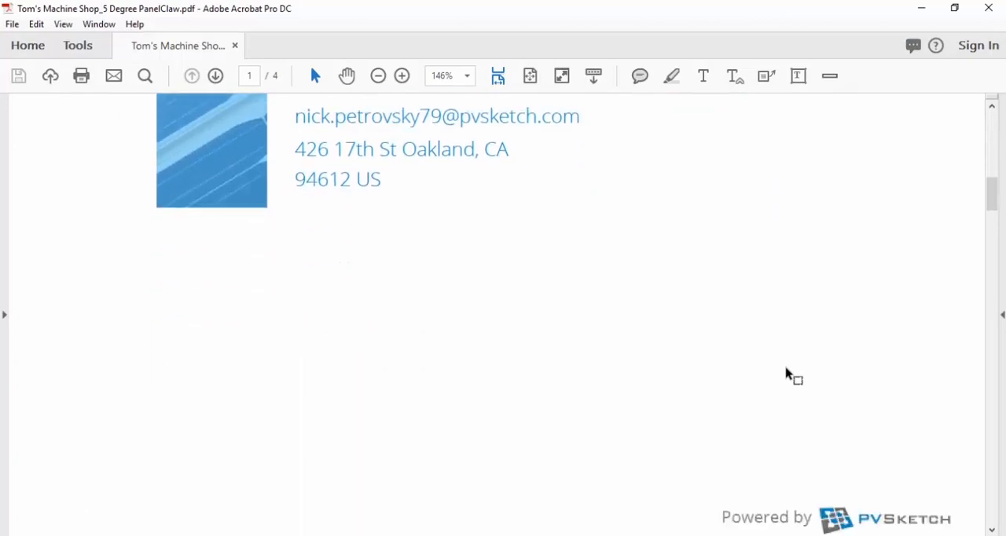
{"action": "scroll", "scroll_direction": "down", "scroll_amount": 3}
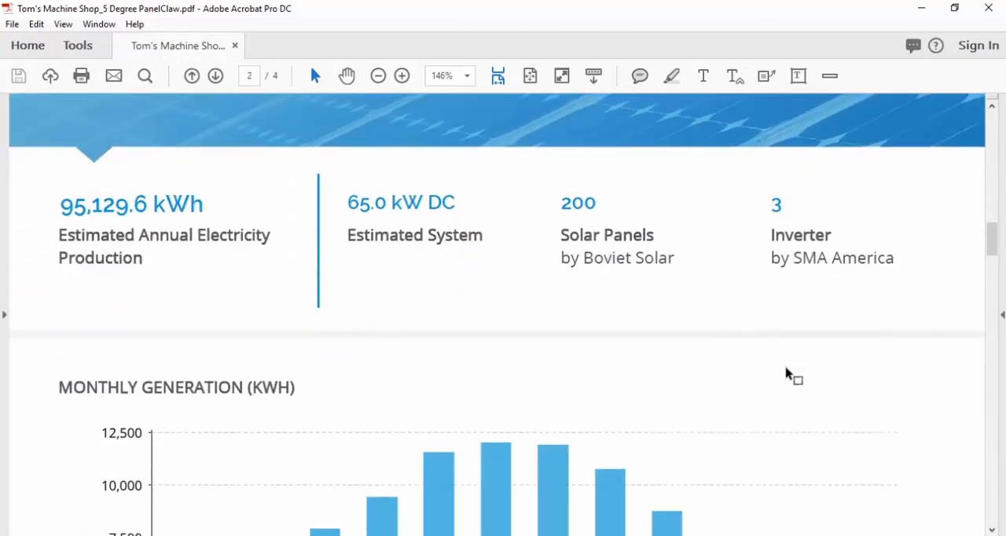
{"action": "scroll", "scroll_direction": "down", "scroll_amount": 3}
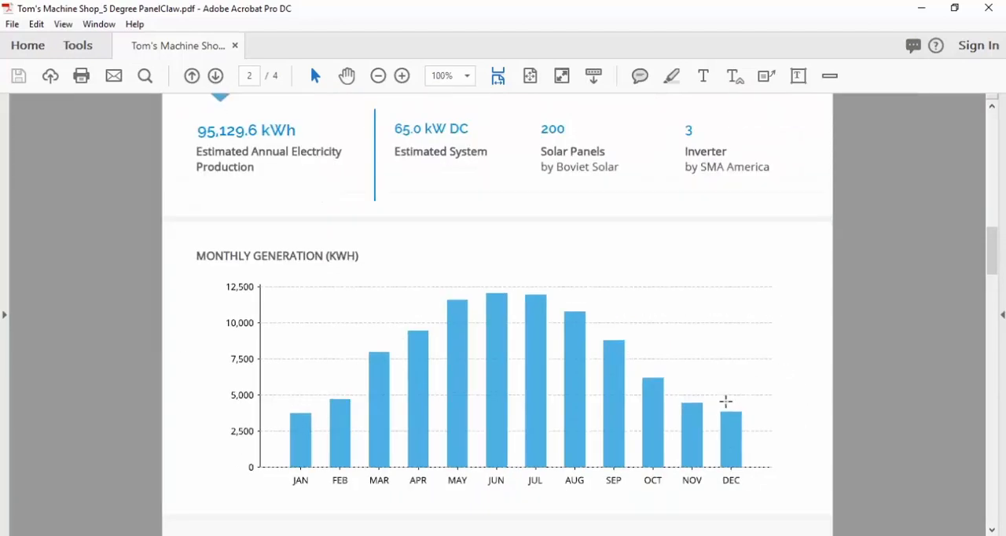
{"action": "mouse_move", "coordinate": [730, 436]}
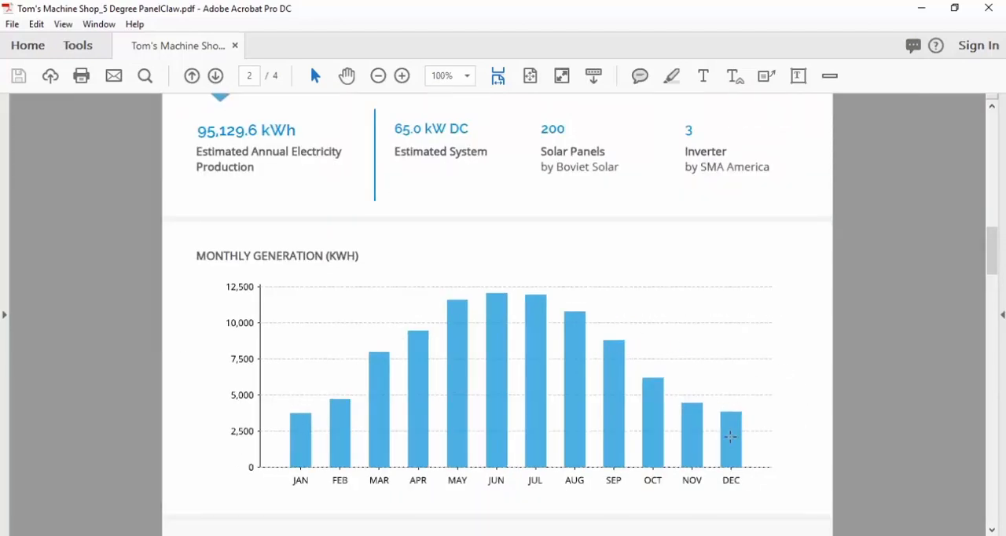
{"action": "scroll", "scroll_direction": "down", "scroll_amount": 3}
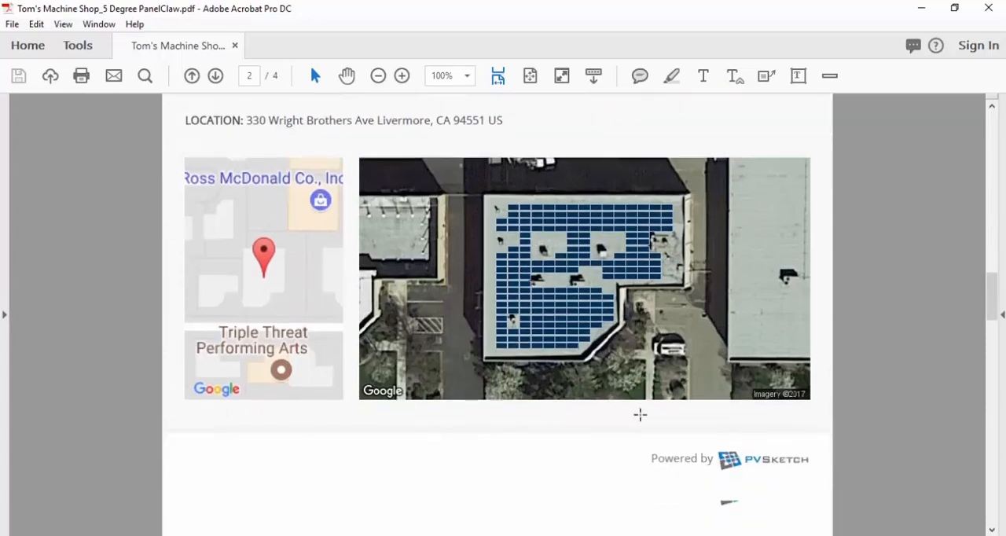
{"action": "scroll", "scroll_direction": "down", "scroll_amount": 3}
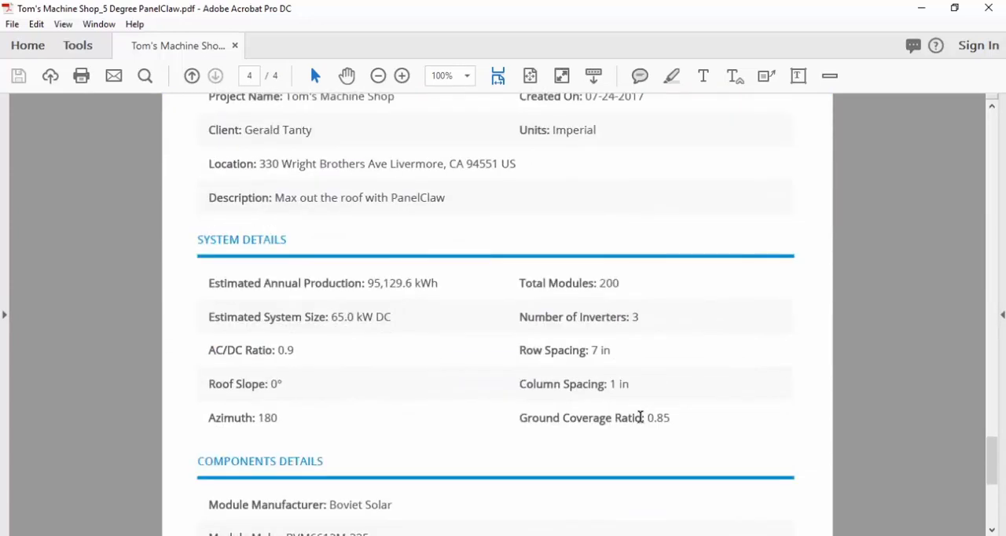
{"action": "scroll", "scroll_direction": "down", "scroll_amount": 3}
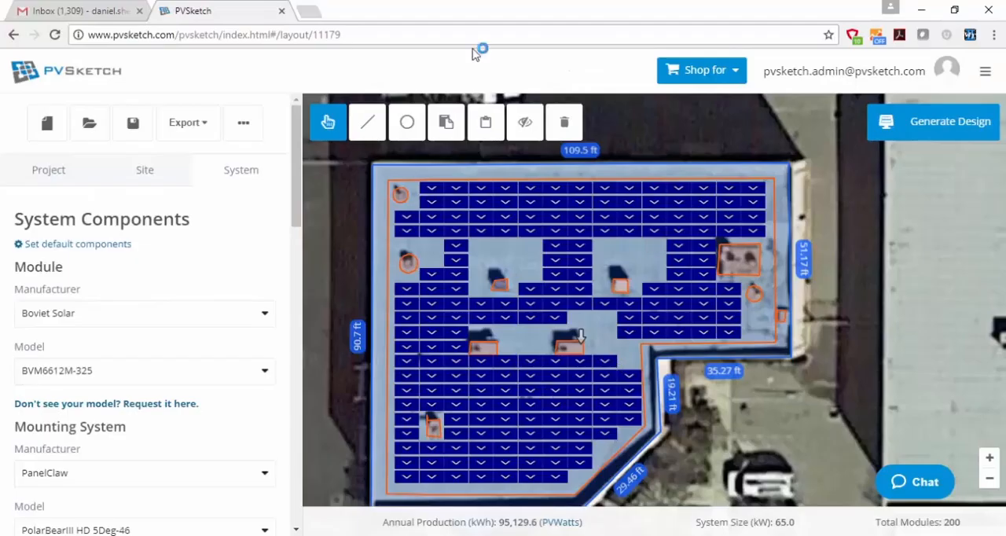
- Reopen PVSketch's Export format list, which includes JPEG image
{"action": "left_click", "coordinate": [187, 122]}
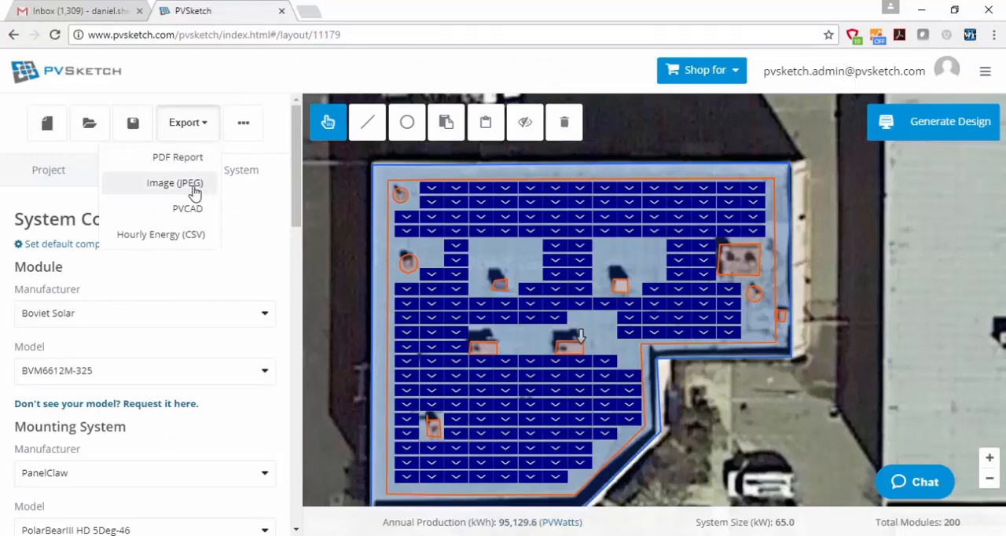
{"action": "mouse_move", "coordinate": [160, 235]}
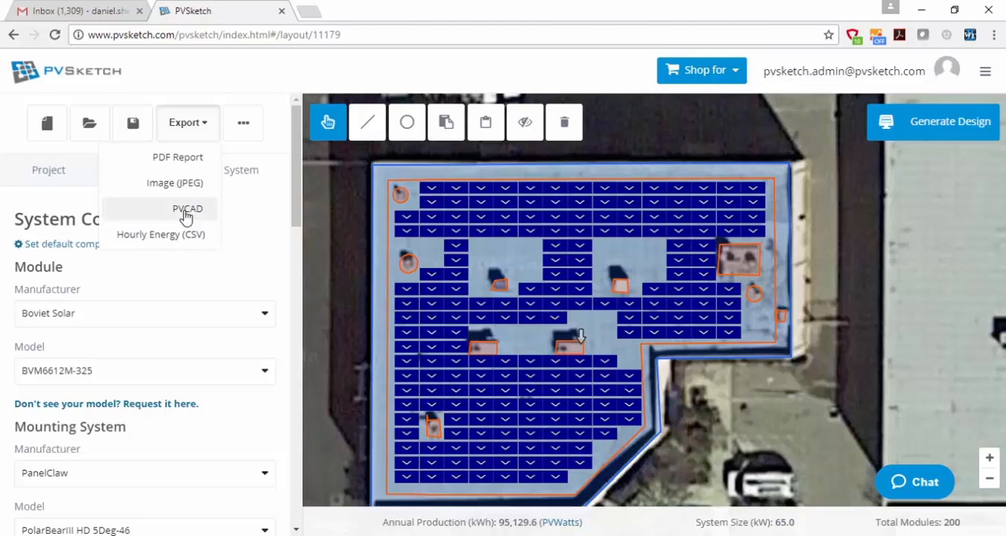
- Export the 200-module design to PVCAD and copy its project link
{"action": "left_click", "coordinate": [187, 209]}
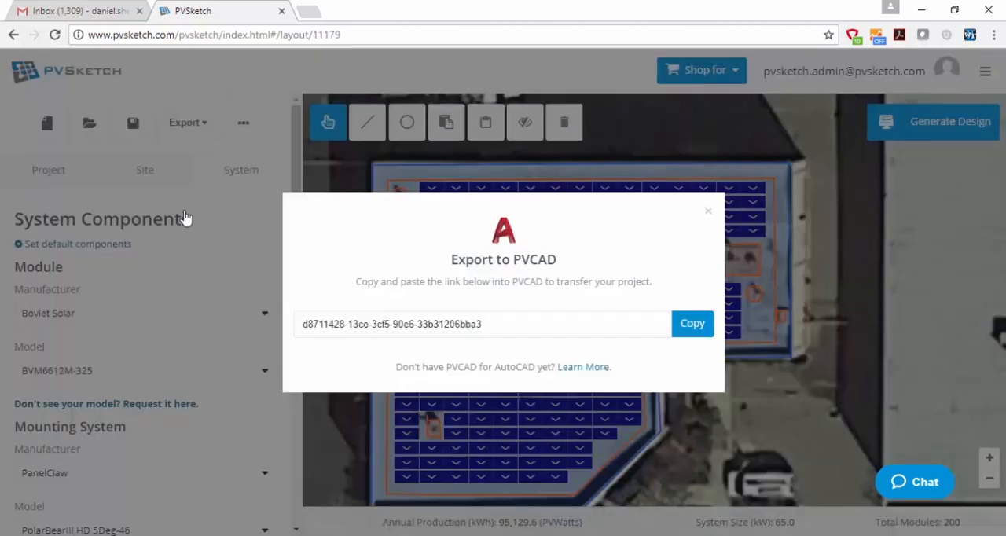
{"action": "mouse_move", "coordinate": [268, 252]}
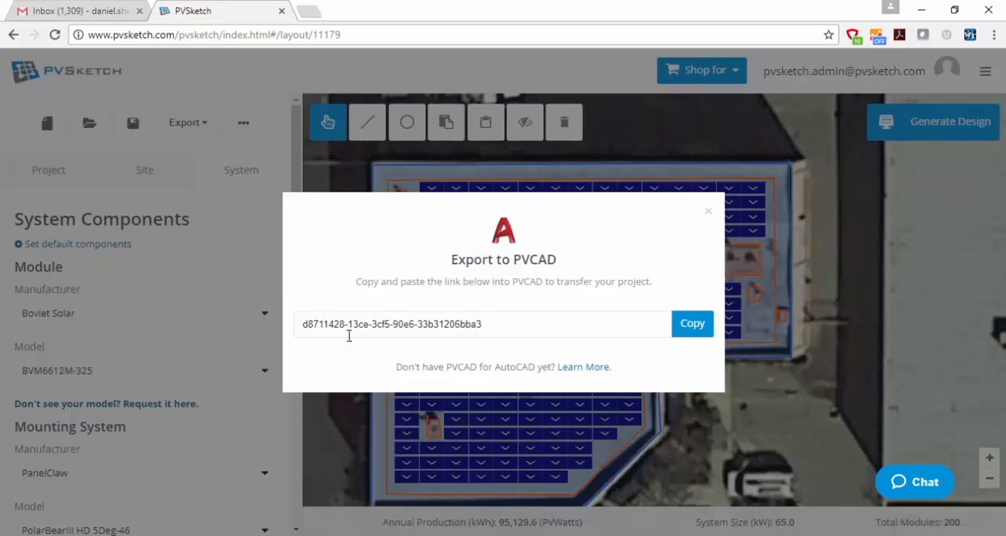
{"action": "mouse_move", "coordinate": [642, 349]}
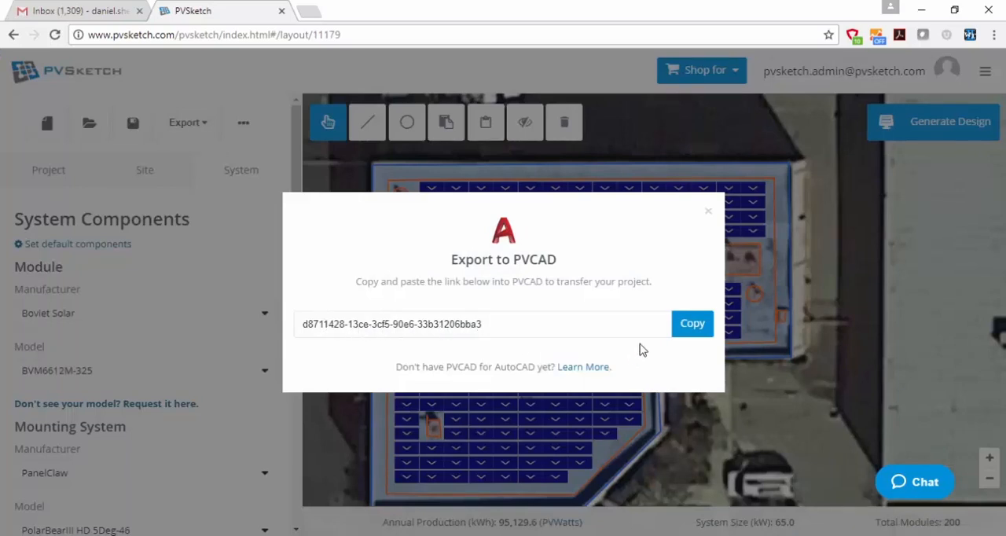
{"action": "left_click", "coordinate": [692, 323]}
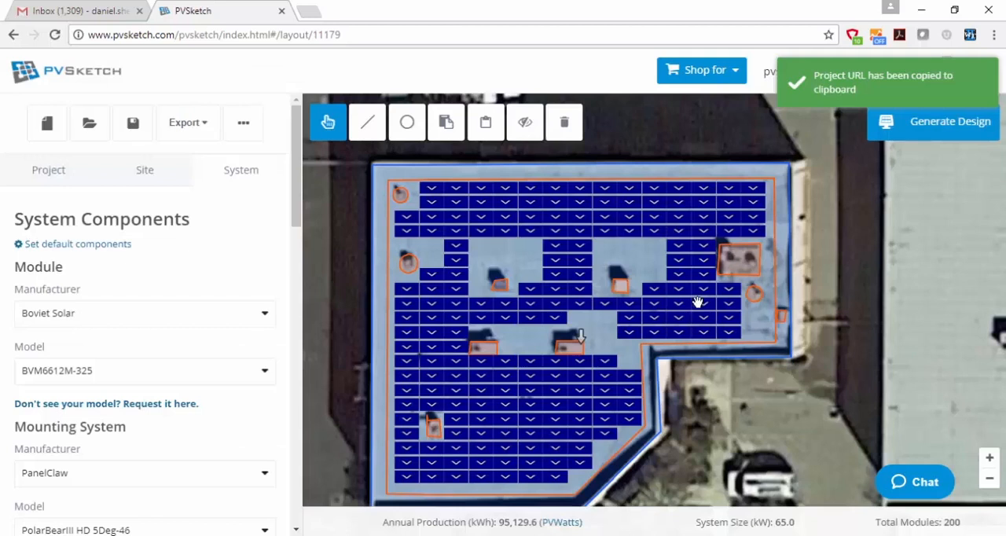
{"action": "mouse_move", "coordinate": [886, 89]}
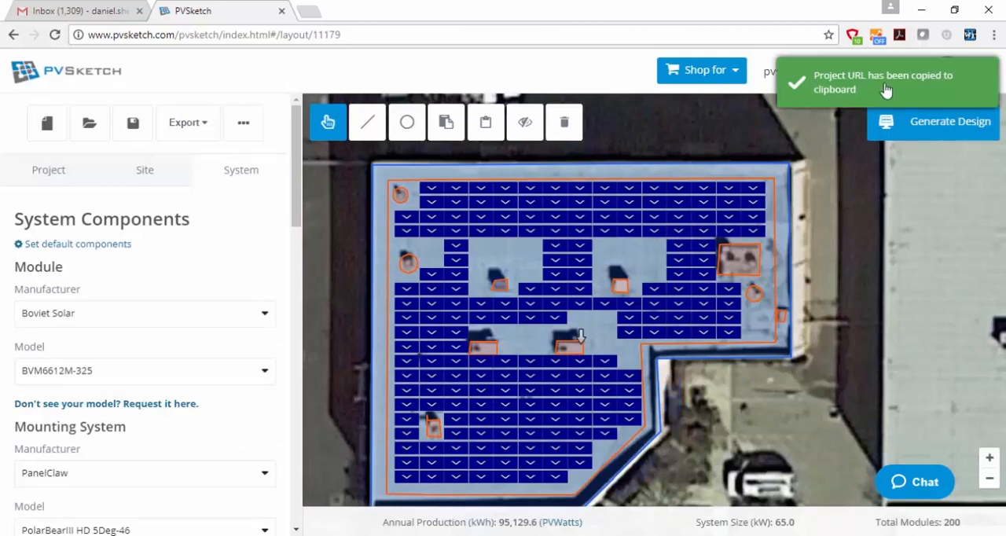
{"action": "mouse_move", "coordinate": [888, 99]}
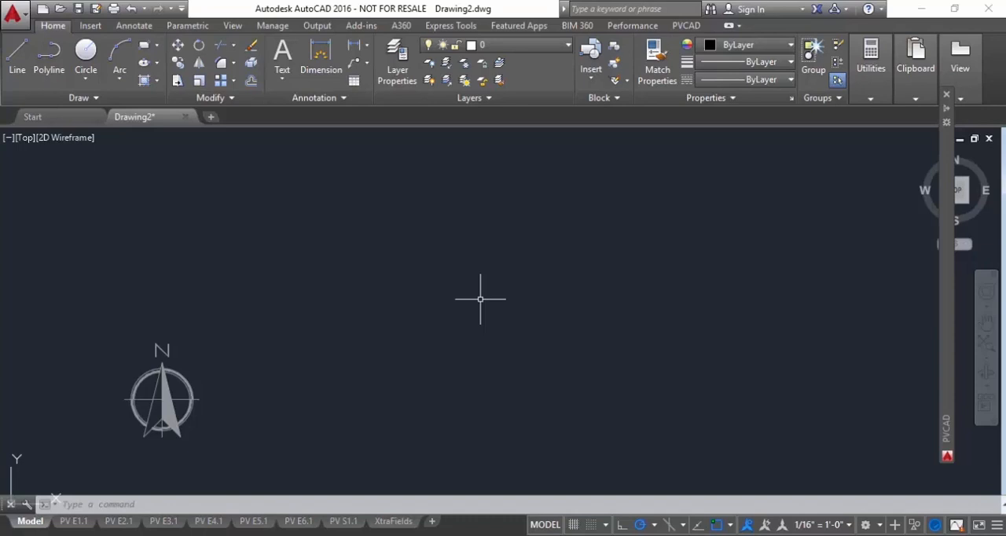
{"action": "mouse_move", "coordinate": [376, 149]}
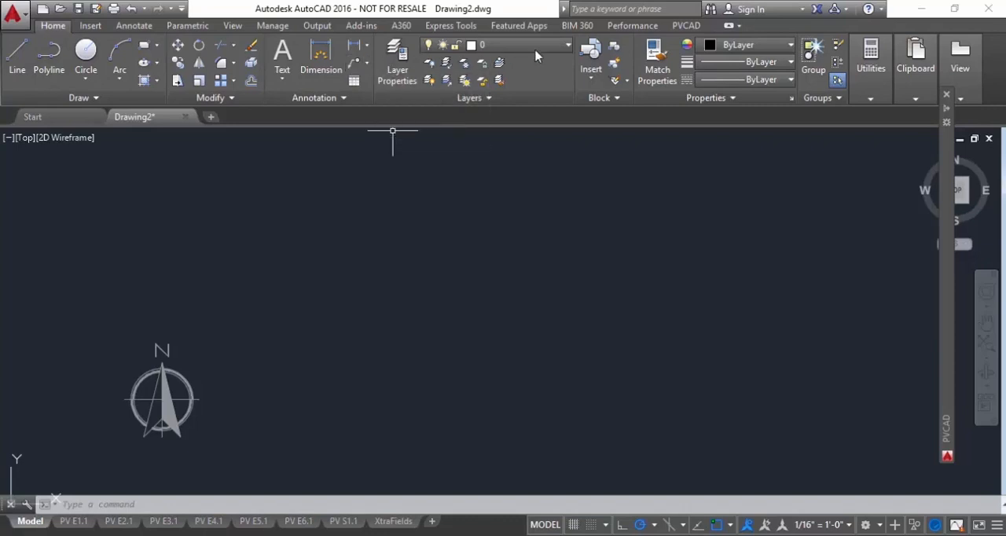
- Import the linked PVSketch project through PVCAD's Import from PVSketch
{"action": "left_click", "coordinate": [686, 25]}
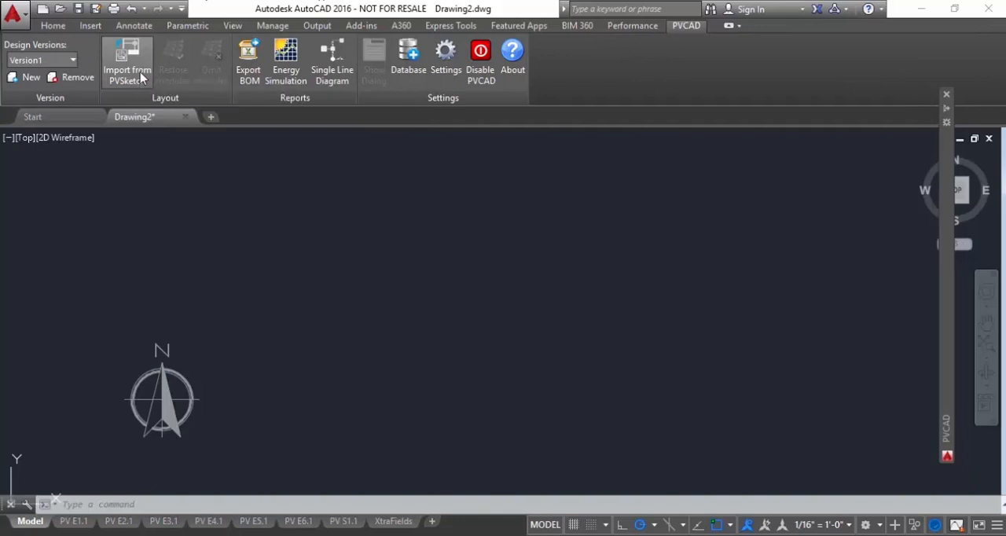
{"action": "left_click", "coordinate": [126, 59]}
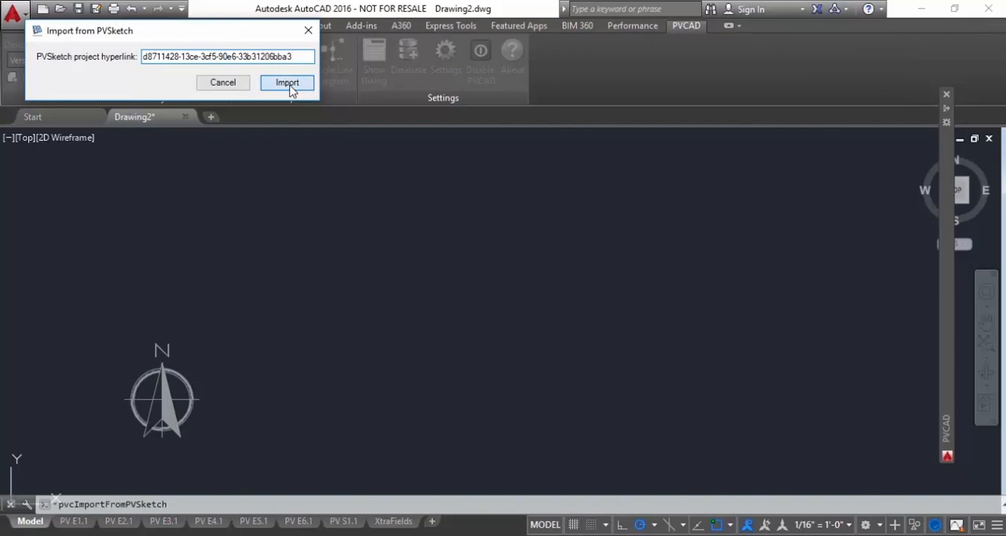
{"action": "left_click", "coordinate": [286, 82]}
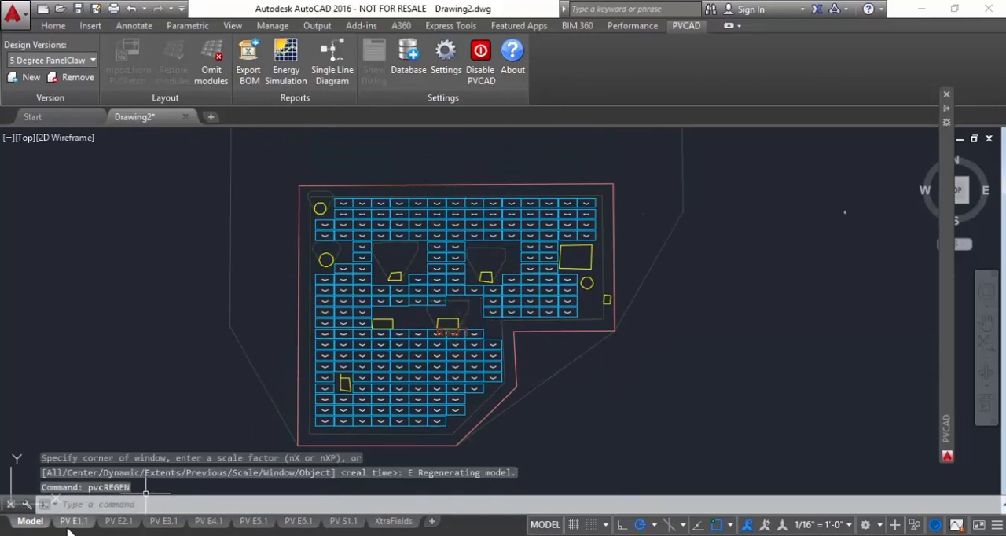
{"action": "left_click", "coordinate": [73, 522]}
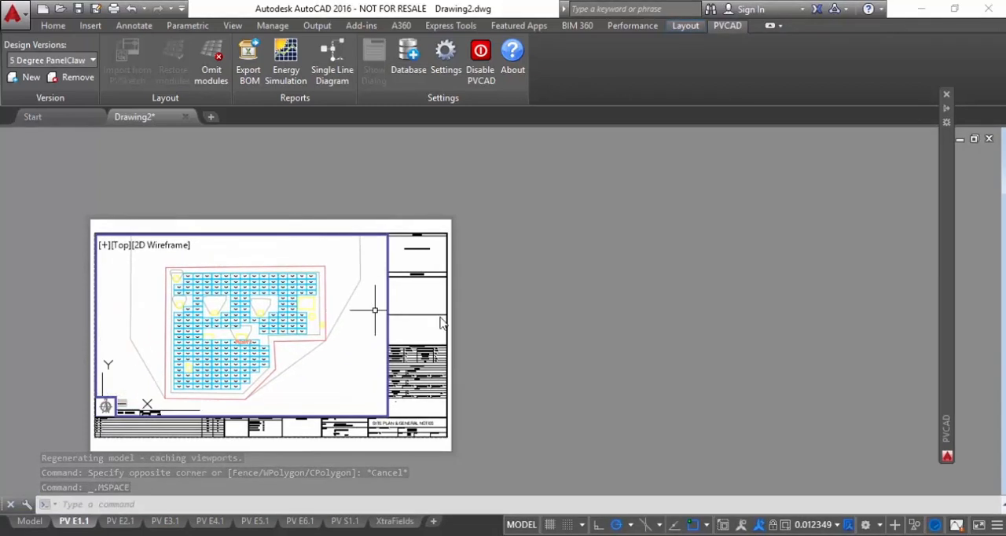
{"action": "left_click", "coordinate": [521, 524]}
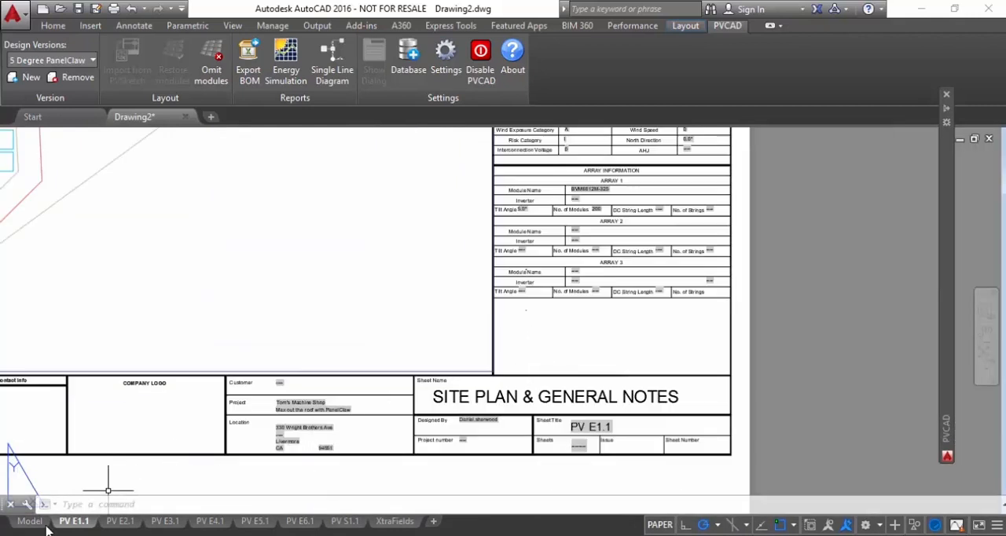
{"action": "left_click", "coordinate": [29, 521]}
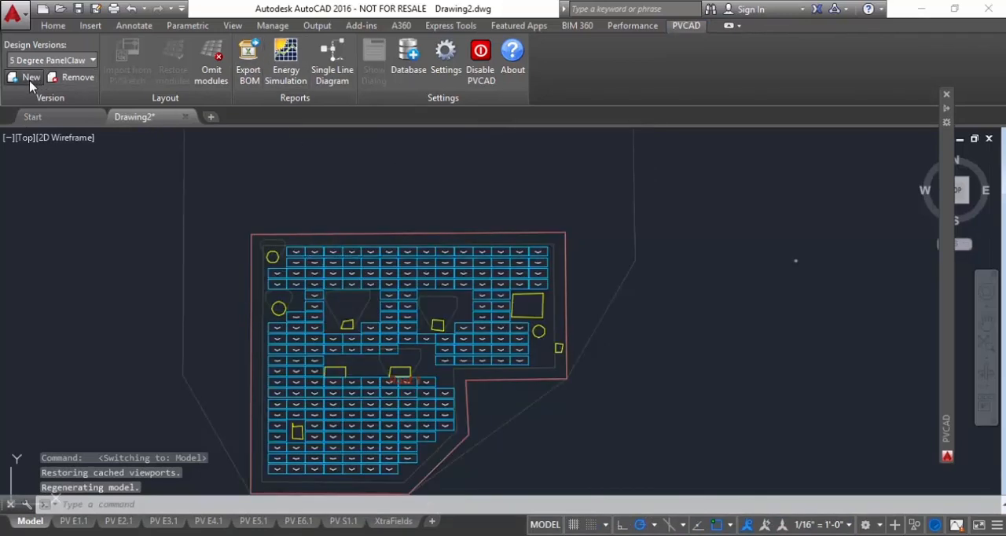
- Create design version 'PanelClaw 5 degree2' and generate a 177-module, 57.5 kW layout
{"action": "left_click", "coordinate": [24, 77]}
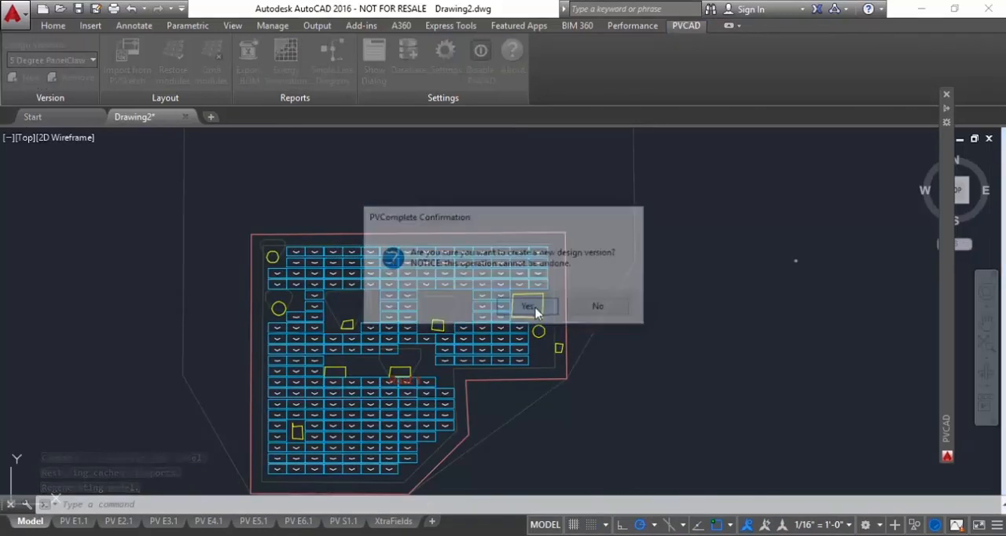
{"action": "left_click", "coordinate": [528, 306]}
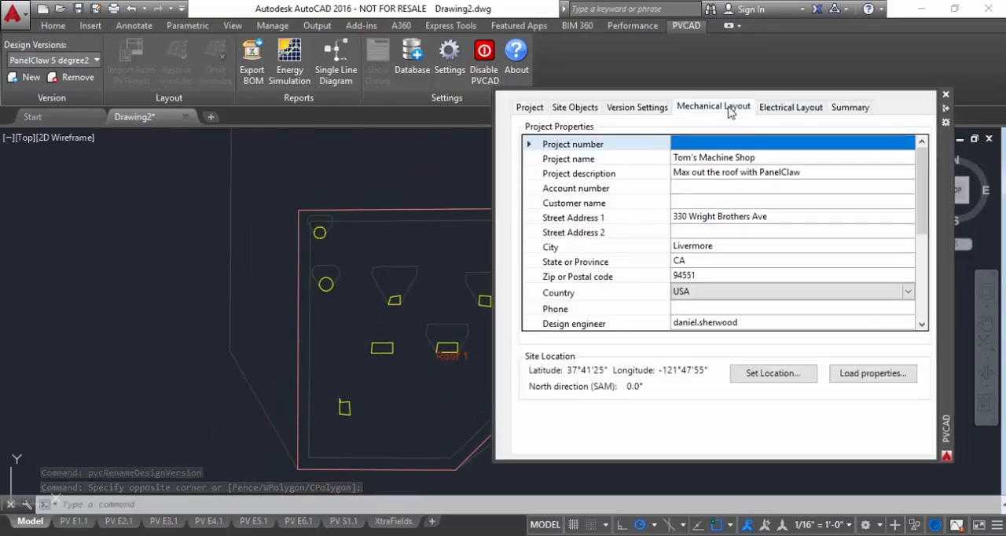
{"action": "left_click", "coordinate": [713, 106]}
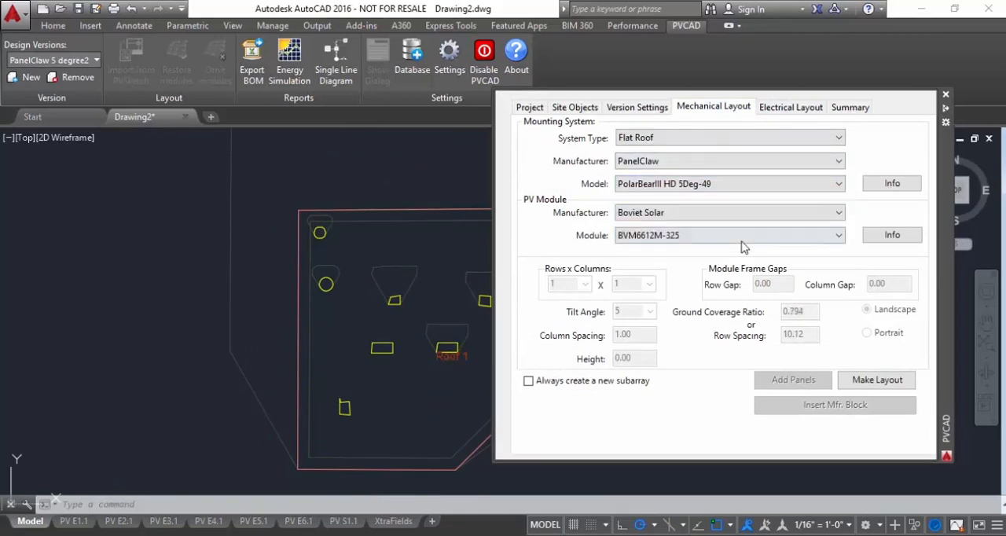
{"action": "left_click", "coordinate": [876, 379]}
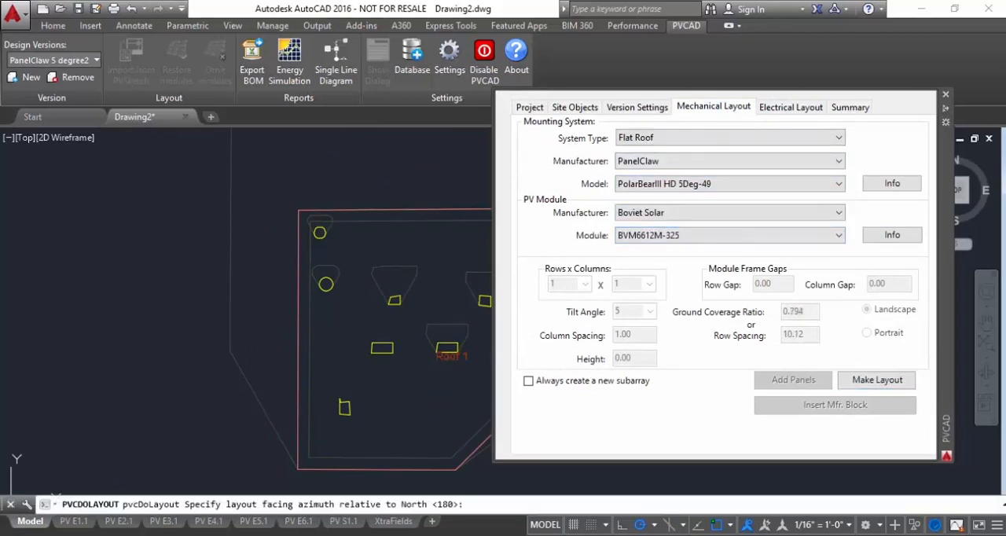
{"action": "left_click", "coordinate": [877, 380]}
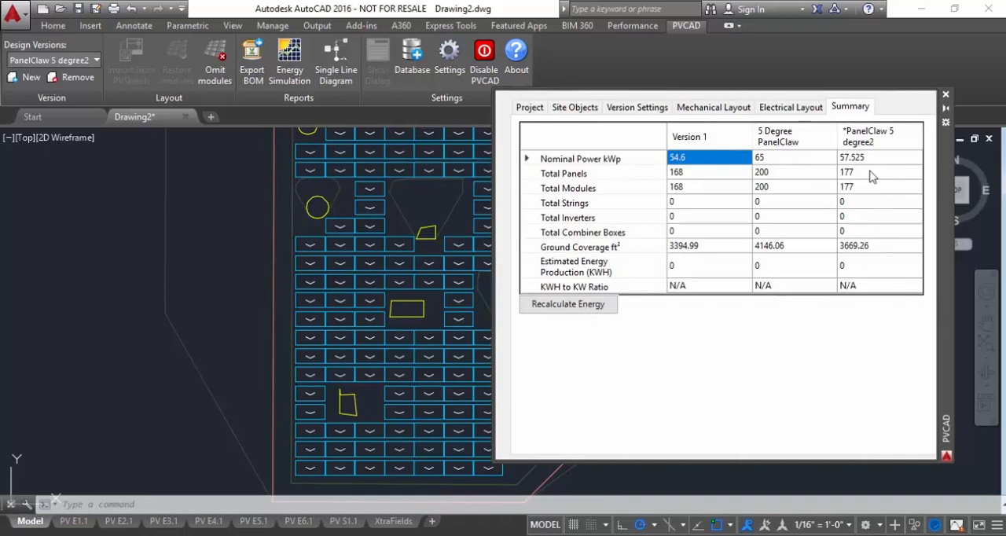
{"action": "left_click", "coordinate": [790, 107]}
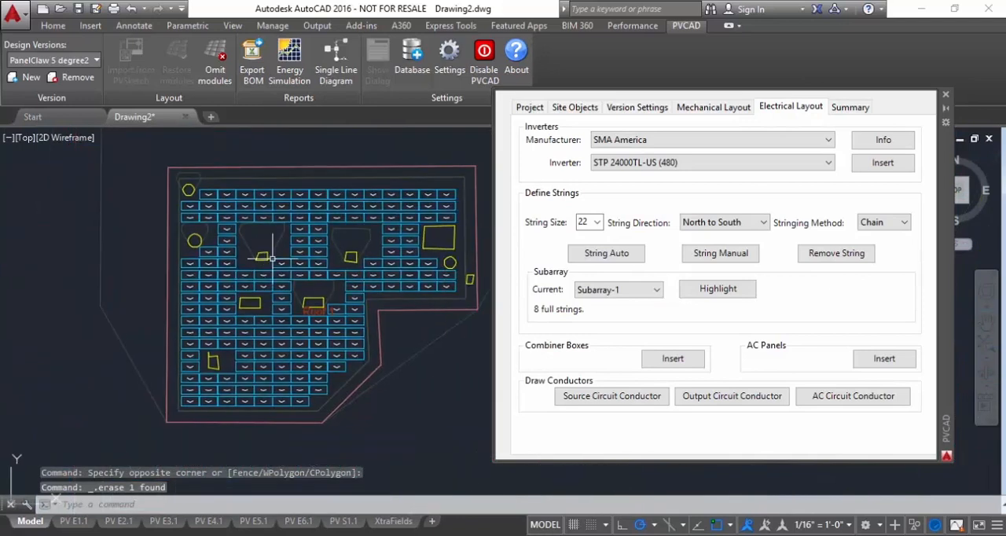
{"action": "left_click", "coordinate": [713, 106]}
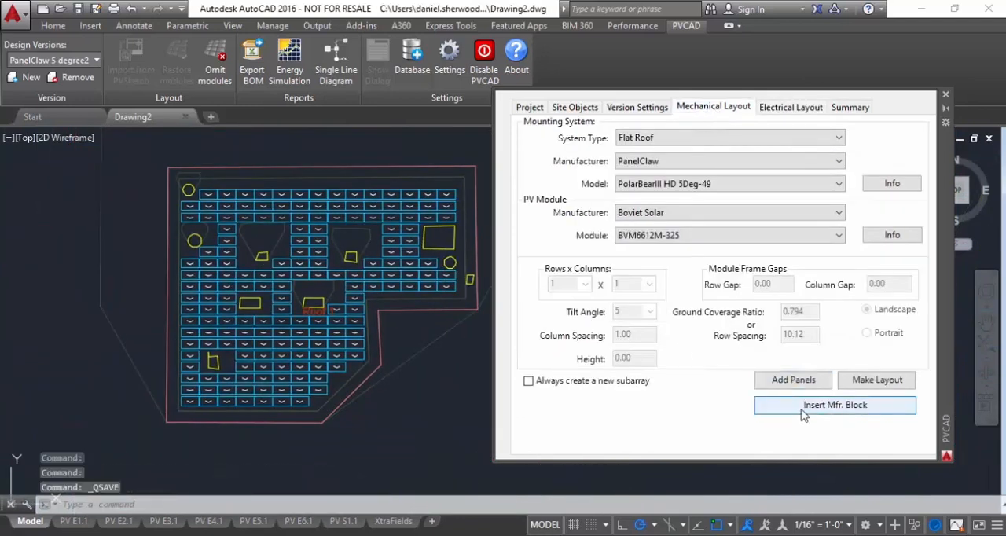
- Insert PanelClaw manufacturer blocks on all 177 modules and inspect them
{"action": "left_click", "coordinate": [835, 405]}
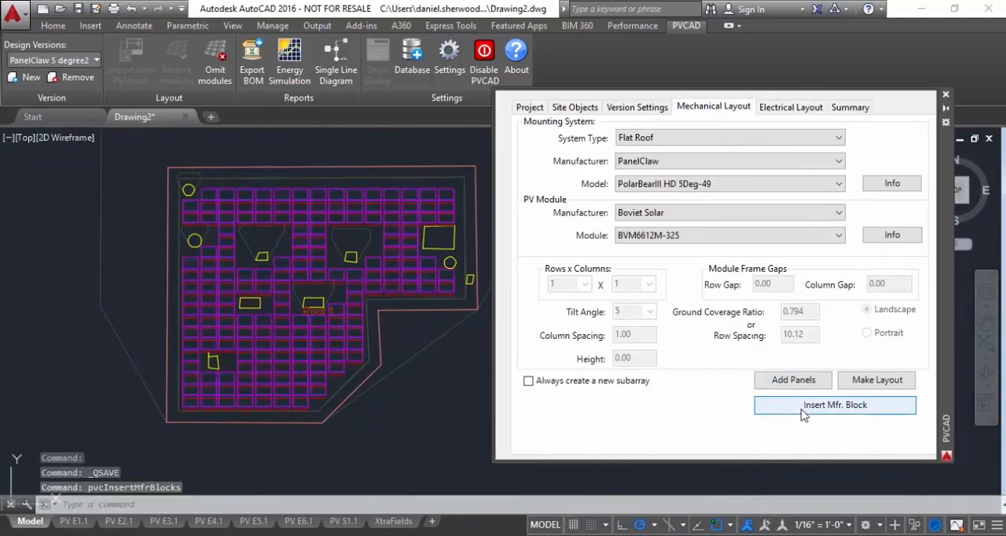
{"action": "left_click", "coordinate": [834, 405]}
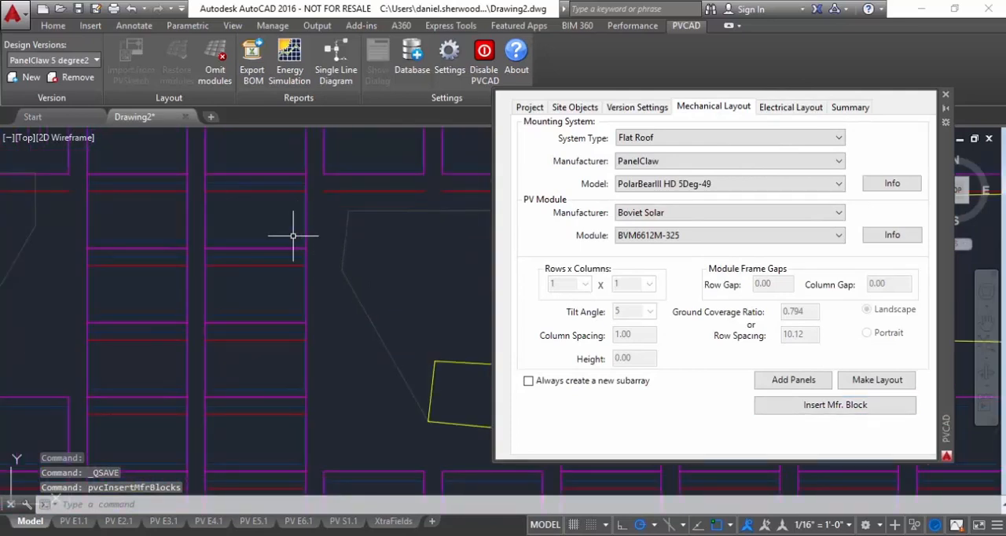
{"action": "left_click", "coordinate": [252, 215]}
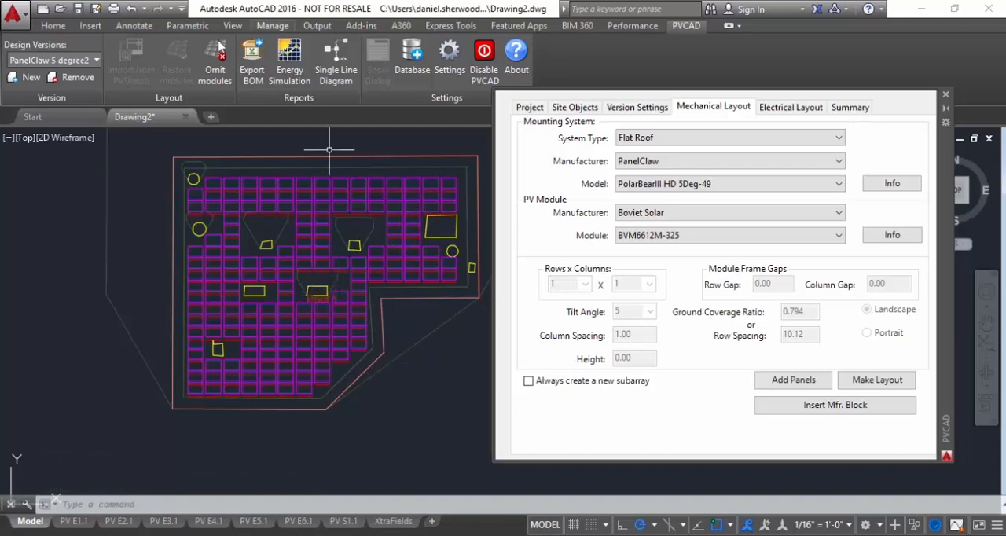
- Switch the palette to Electrical Layout and display the PV E1.1 site plan sheet
{"action": "left_click", "coordinate": [790, 106]}
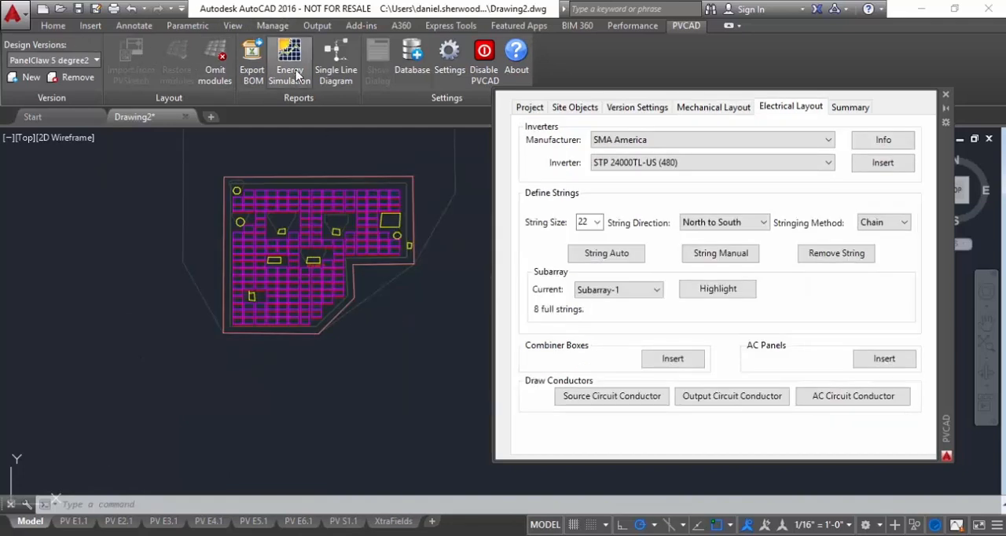
{"action": "mouse_move", "coordinate": [336, 59]}
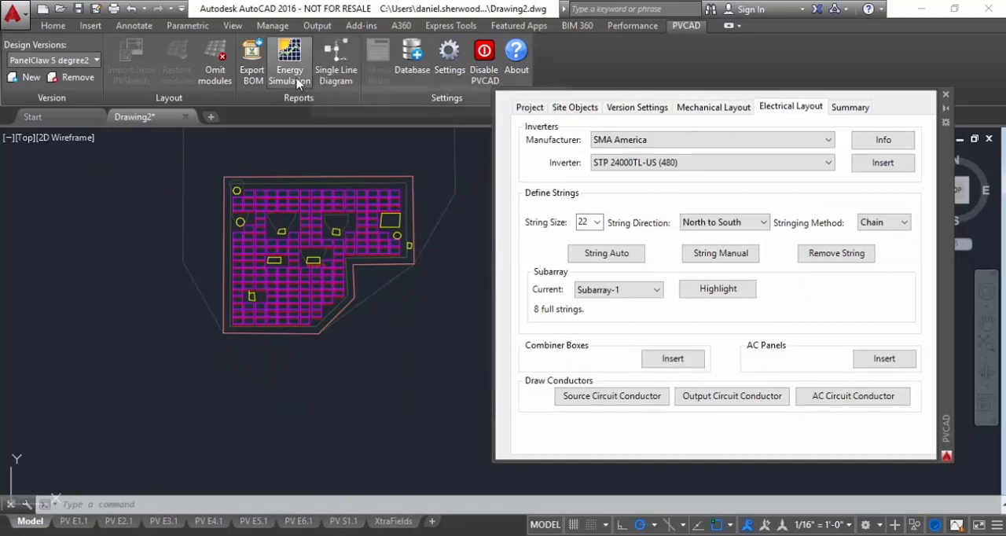
{"action": "mouse_move", "coordinate": [252, 71]}
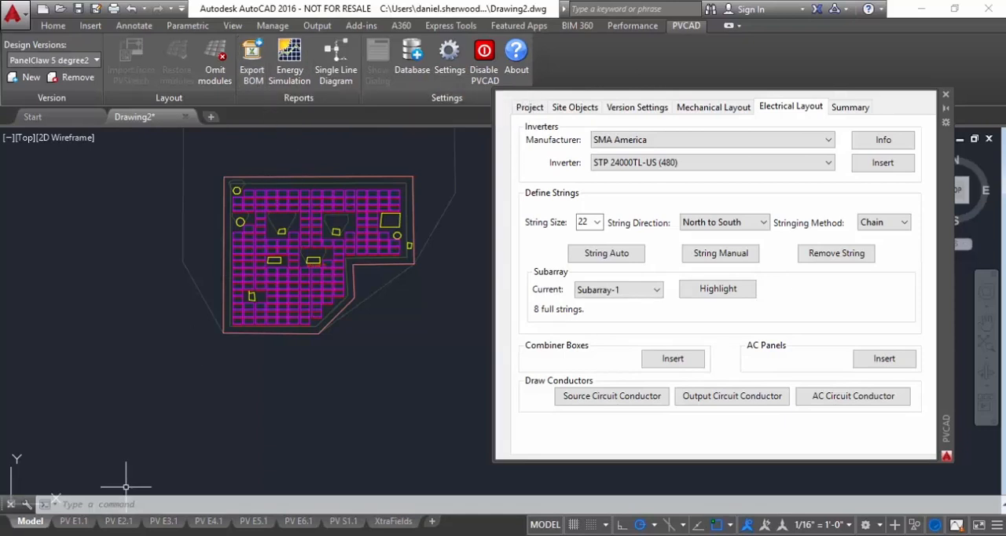
{"action": "left_click", "coordinate": [73, 521]}
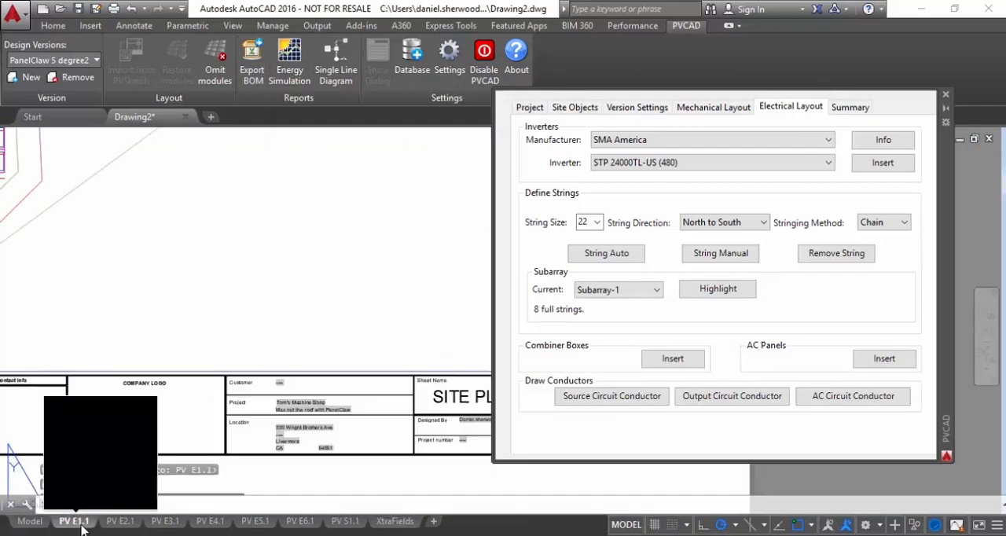
{"action": "left_click", "coordinate": [74, 521]}
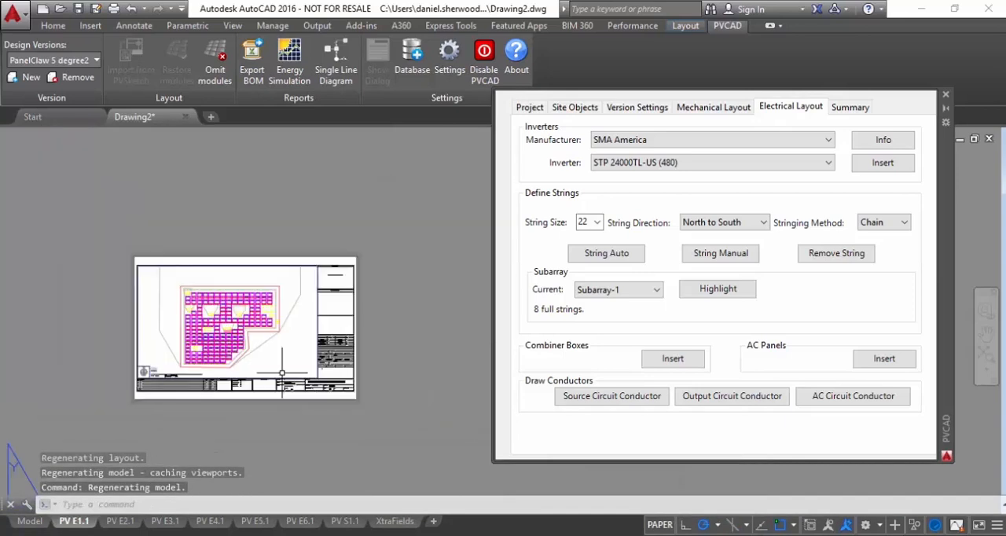